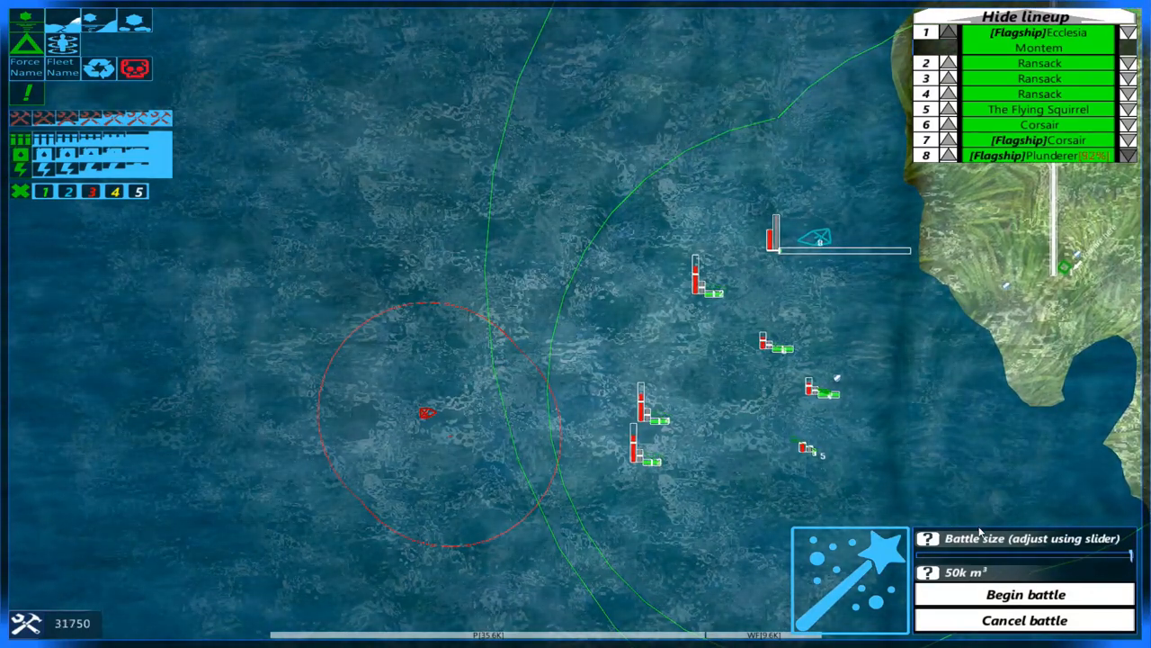
Begin the battle with the eight-ship lineup.
{"action": "left_click", "coordinate": [1024, 593]}
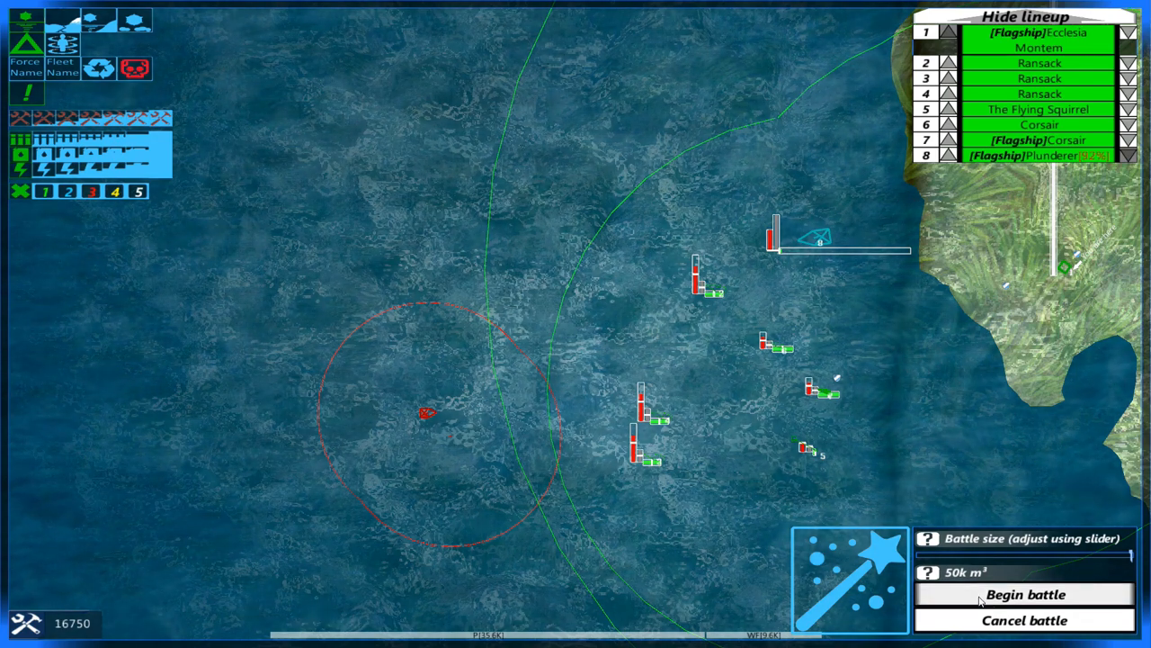
{"action": "mouse_move", "coordinate": [796, 377]}
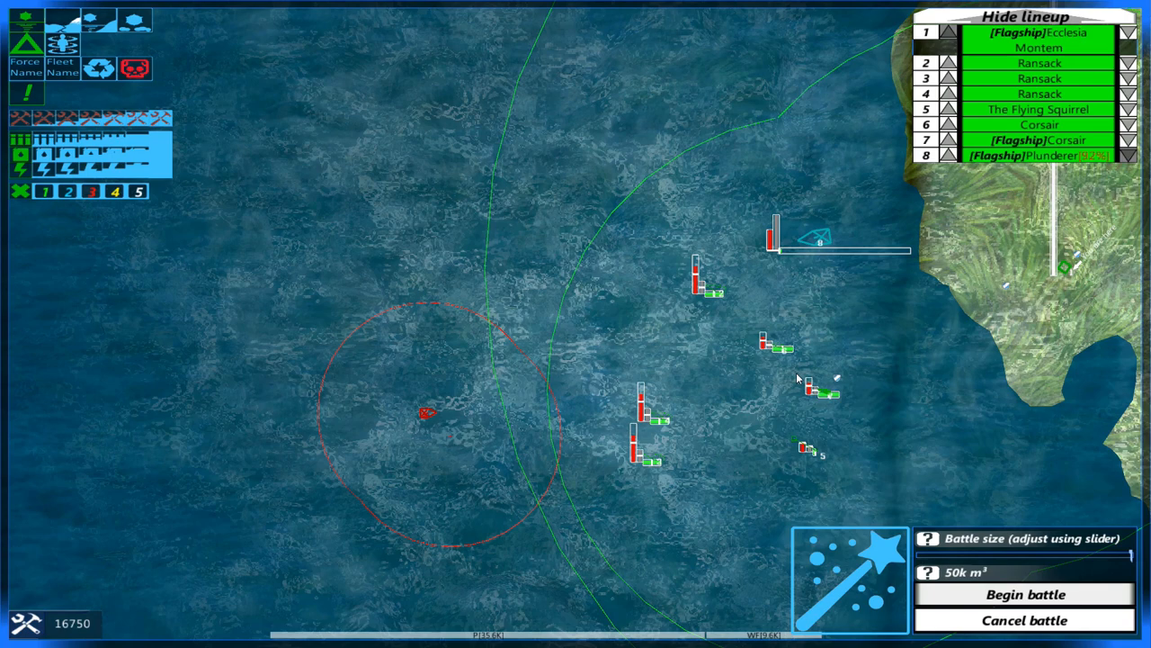
{"action": "left_click", "coordinate": [1025, 594]}
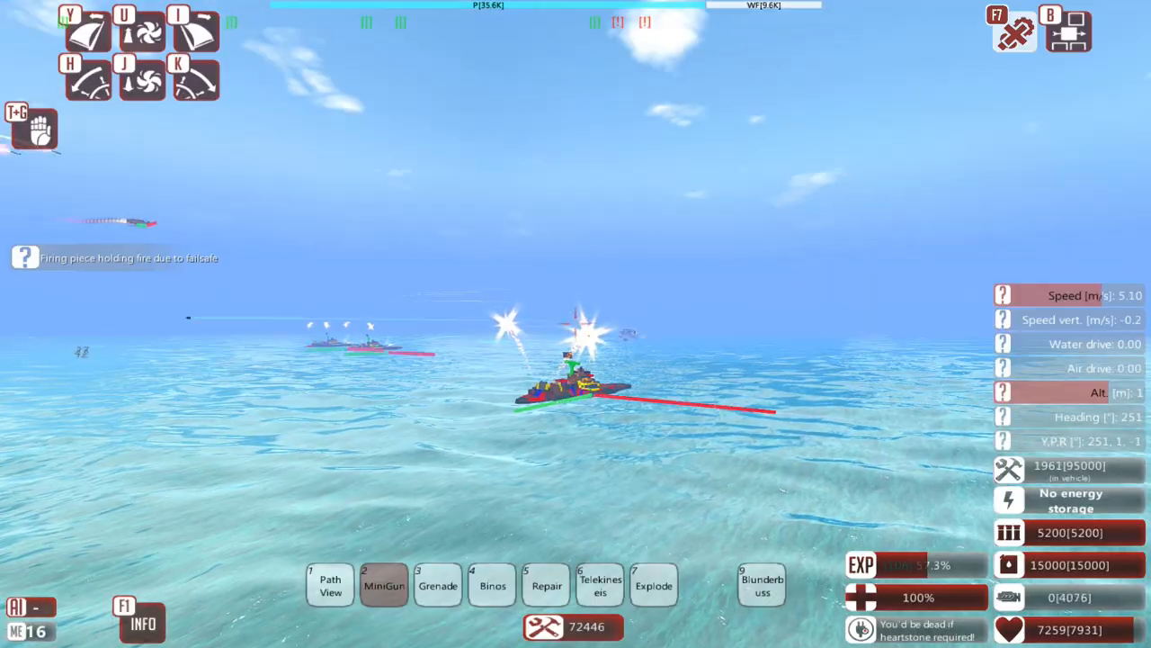
Leave the sea battle through the in-game menu.
{"action": "key", "text": "Escape"}
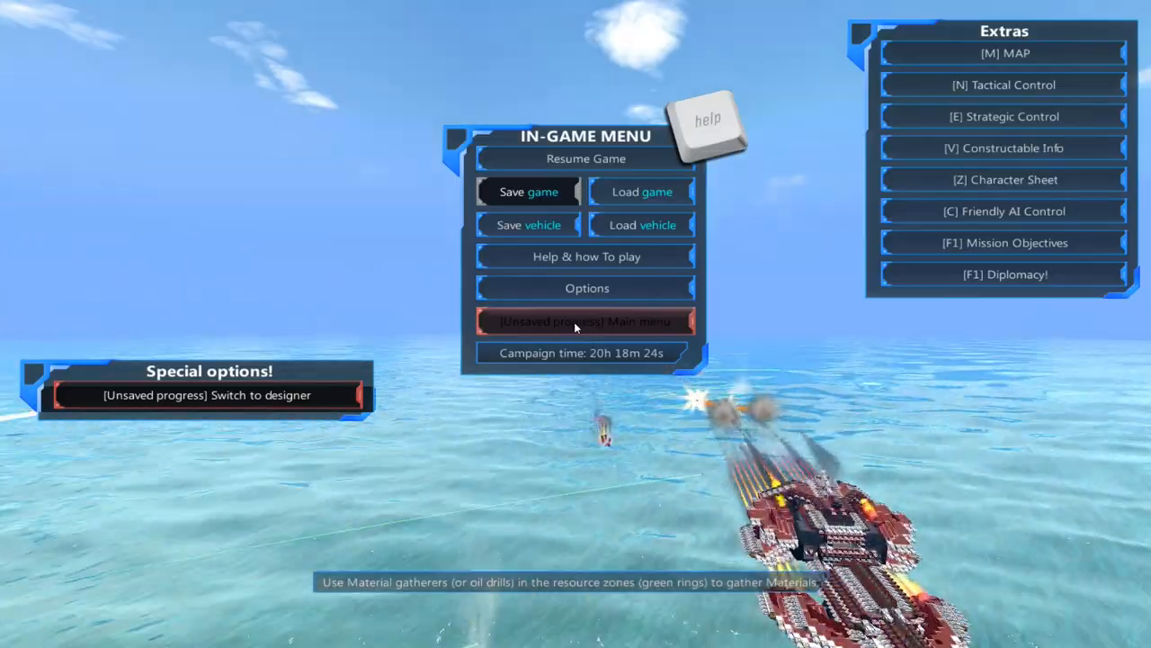
{"action": "left_click", "coordinate": [586, 159]}
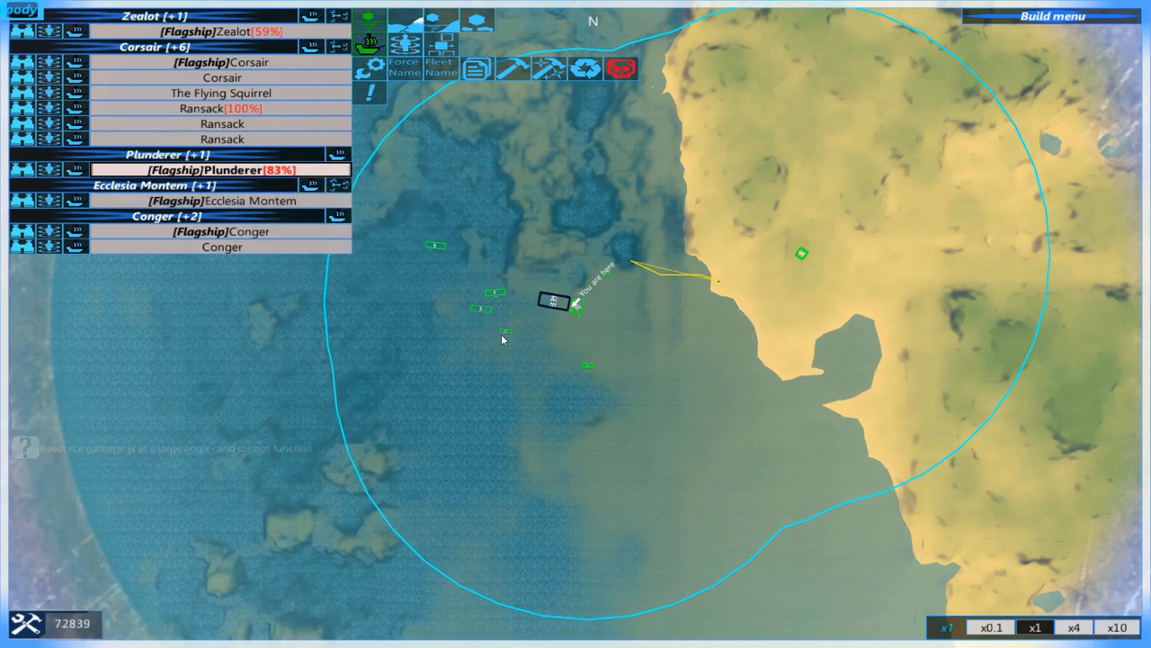
{"action": "mouse_move", "coordinate": [551, 299]}
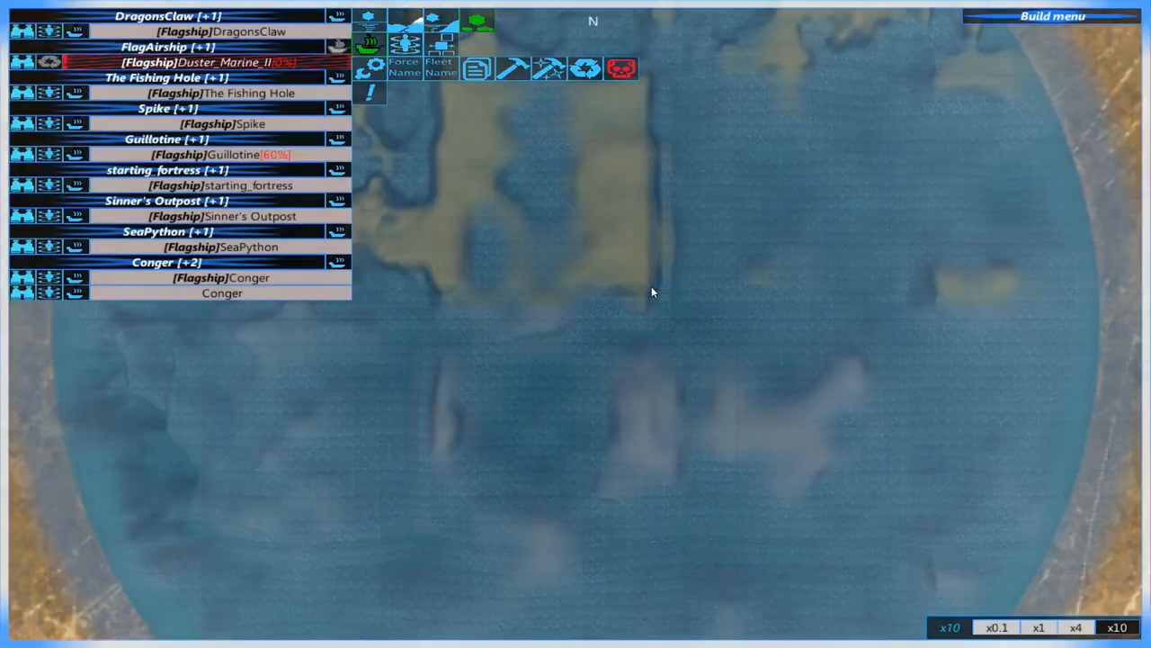
Load the Plunderer v250 design from the saved designs list.
{"action": "key", "text": "Escape"}
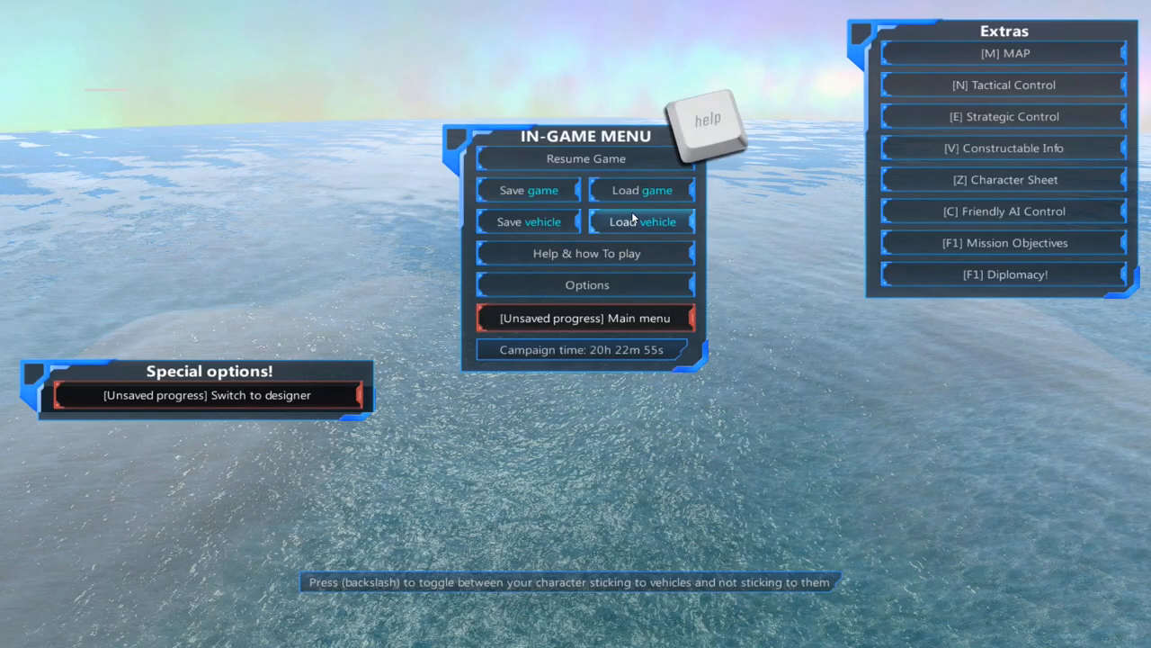
{"action": "left_click", "coordinate": [641, 222]}
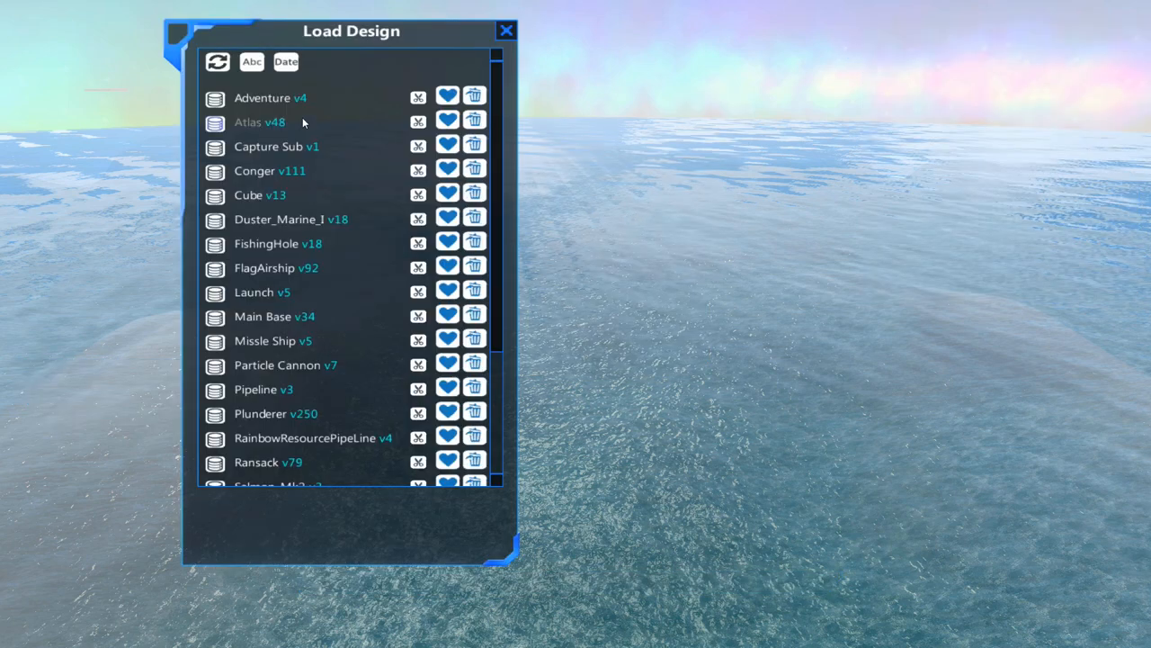
{"action": "scroll", "scroll_direction": "down", "scroll_amount": 3}
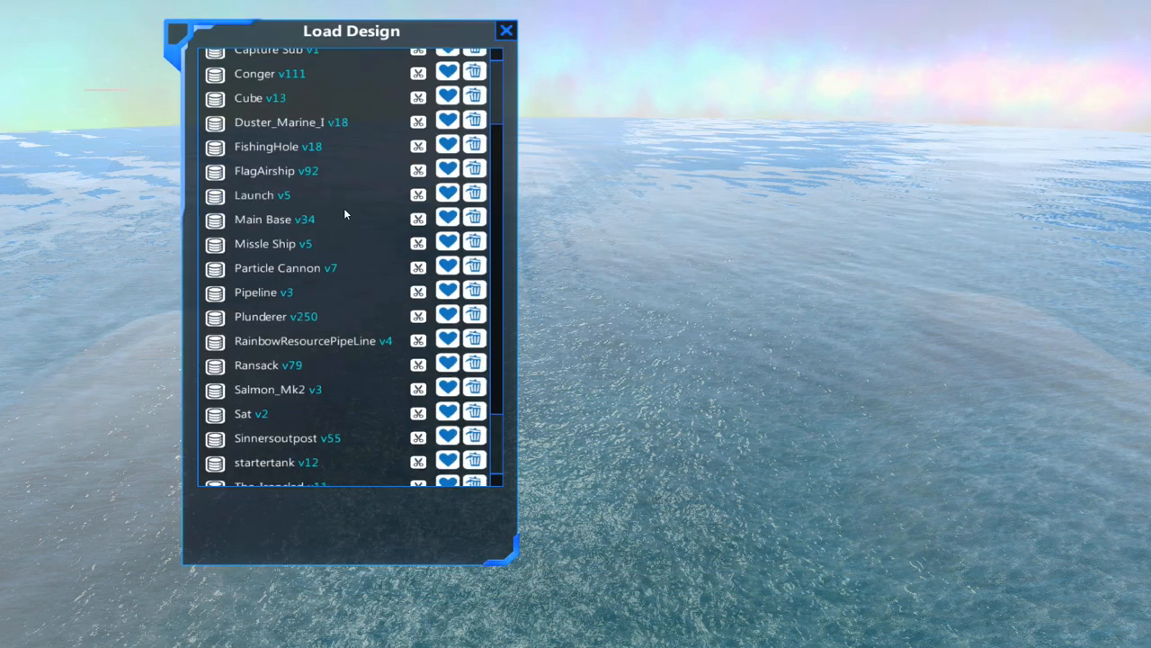
{"action": "scroll", "scroll_direction": "down", "scroll_amount": 3}
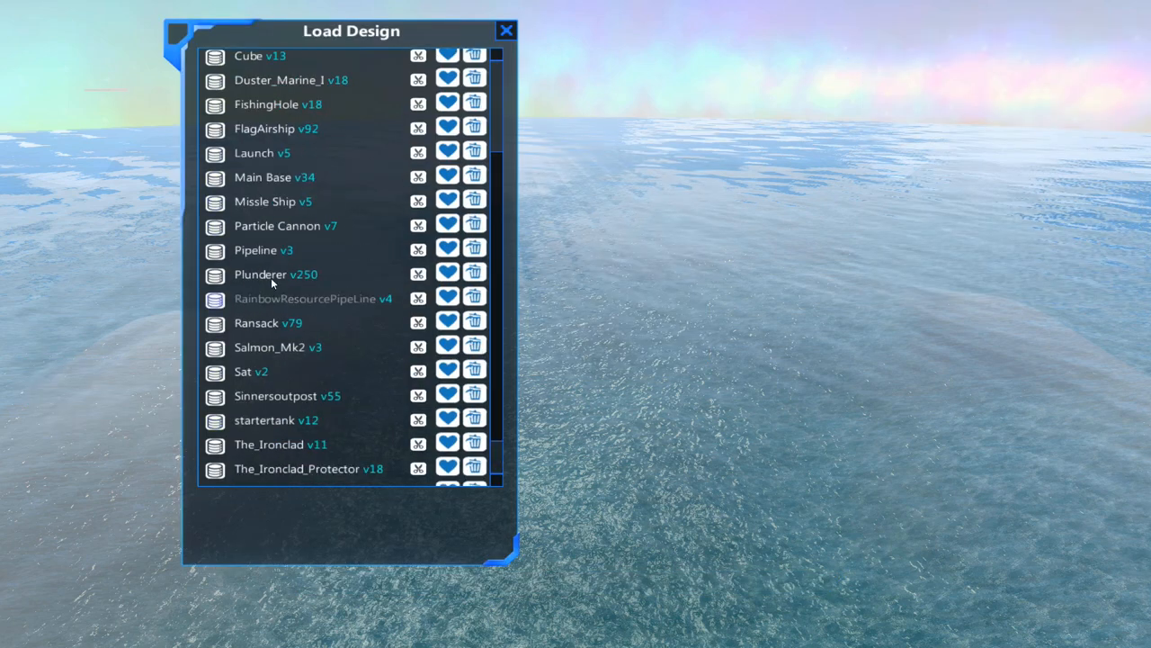
{"action": "left_click", "coordinate": [261, 275]}
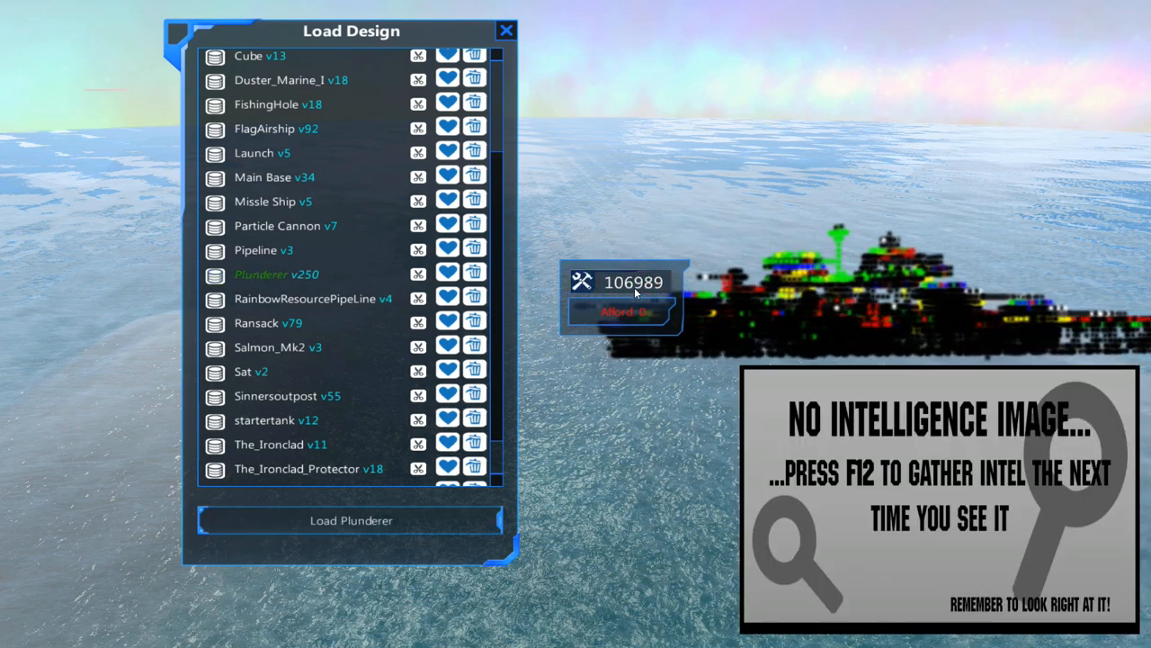
Place the Plunderer design and select the fleet group near the coast.
{"action": "left_click", "coordinate": [505, 30]}
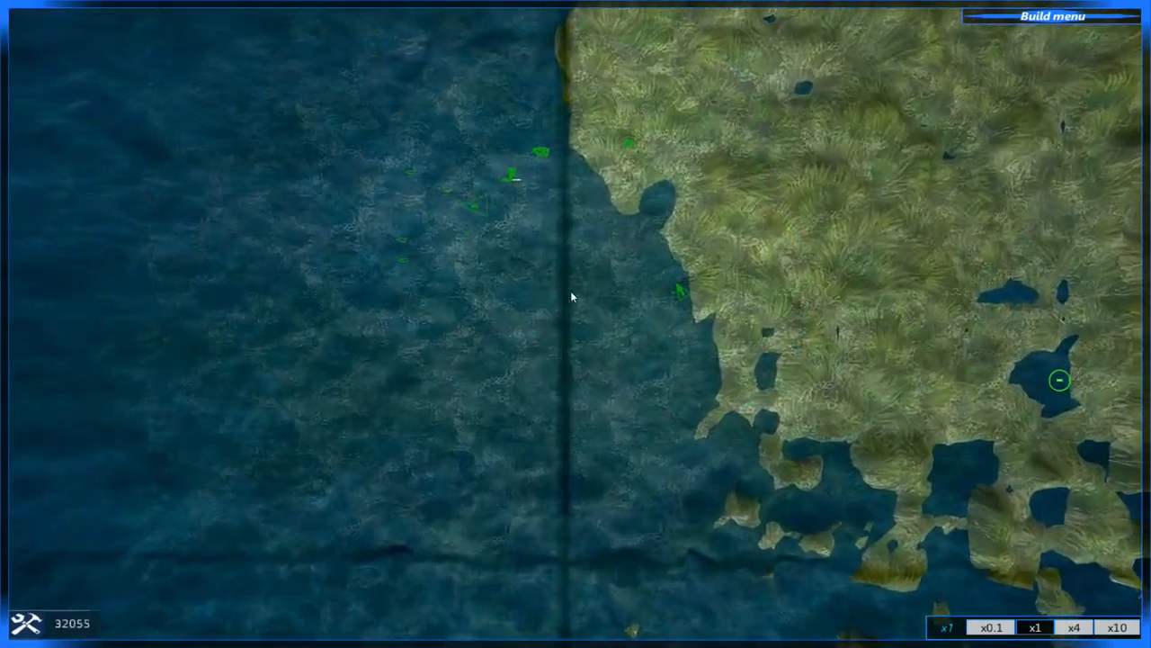
{"action": "left_click", "coordinate": [703, 410]}
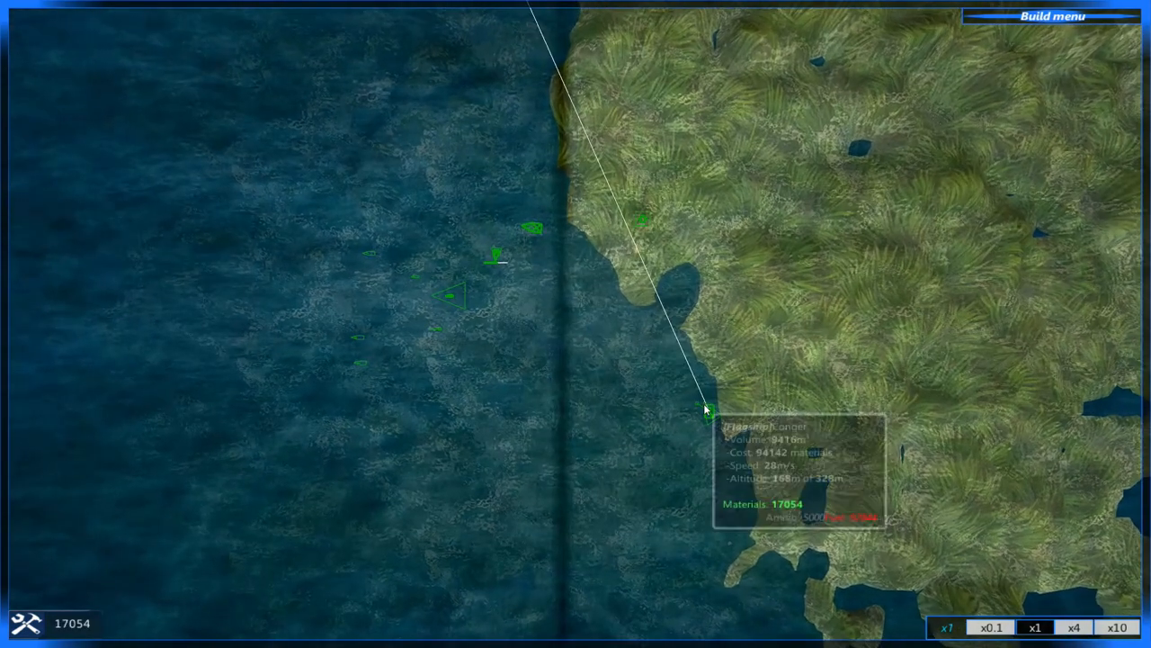
{"action": "left_click", "coordinate": [704, 410]}
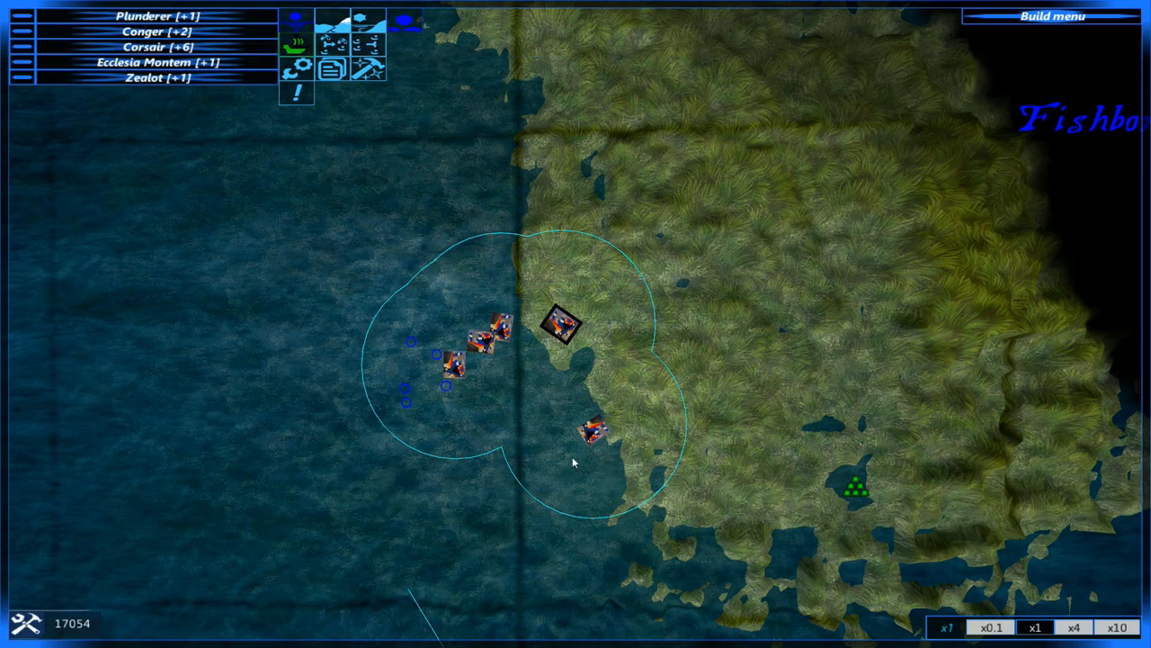
Give the Ecclesia Montem fleet orders.
{"action": "left_click", "coordinate": [561, 325]}
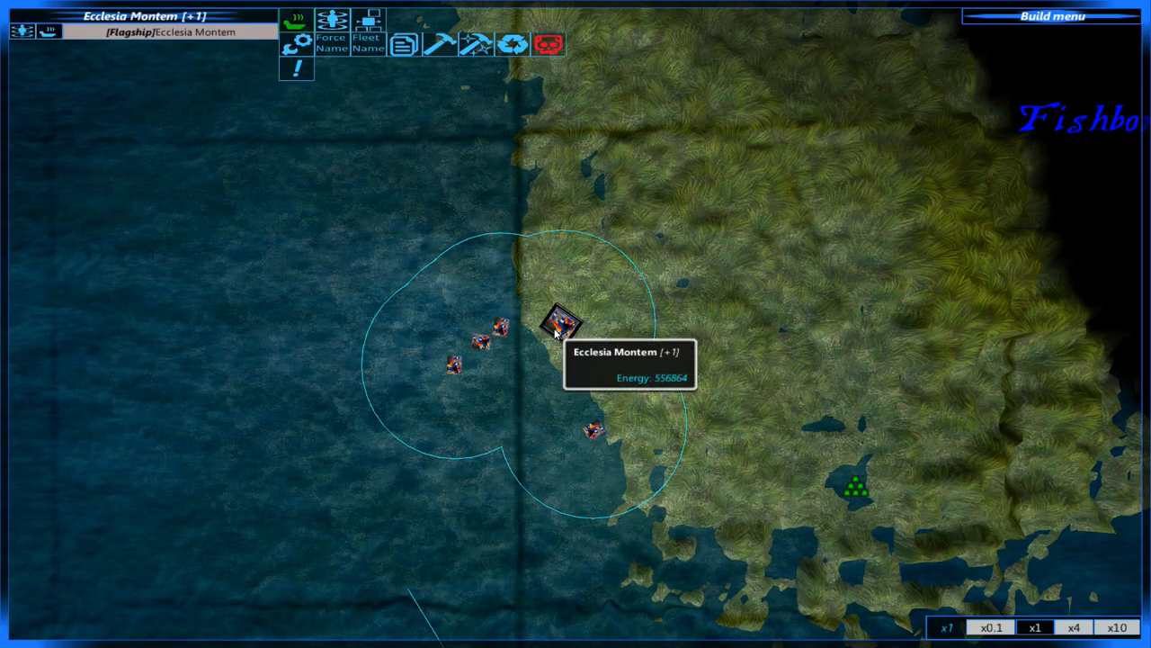
{"action": "key", "text": "r"}
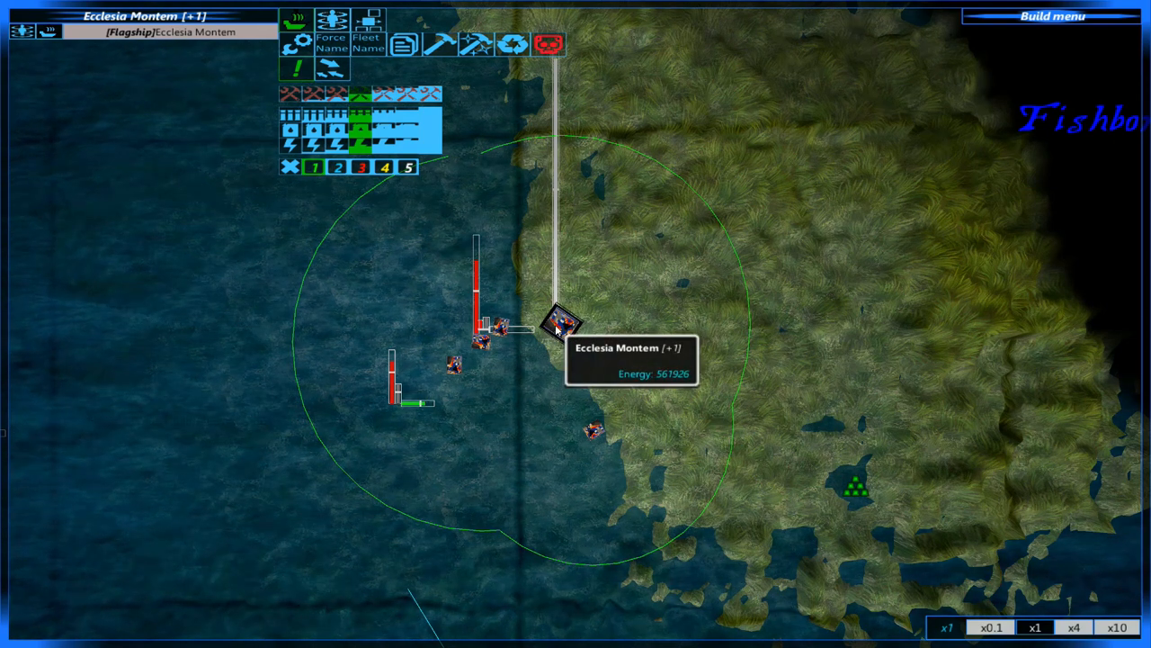
{"action": "key", "text": "r"}
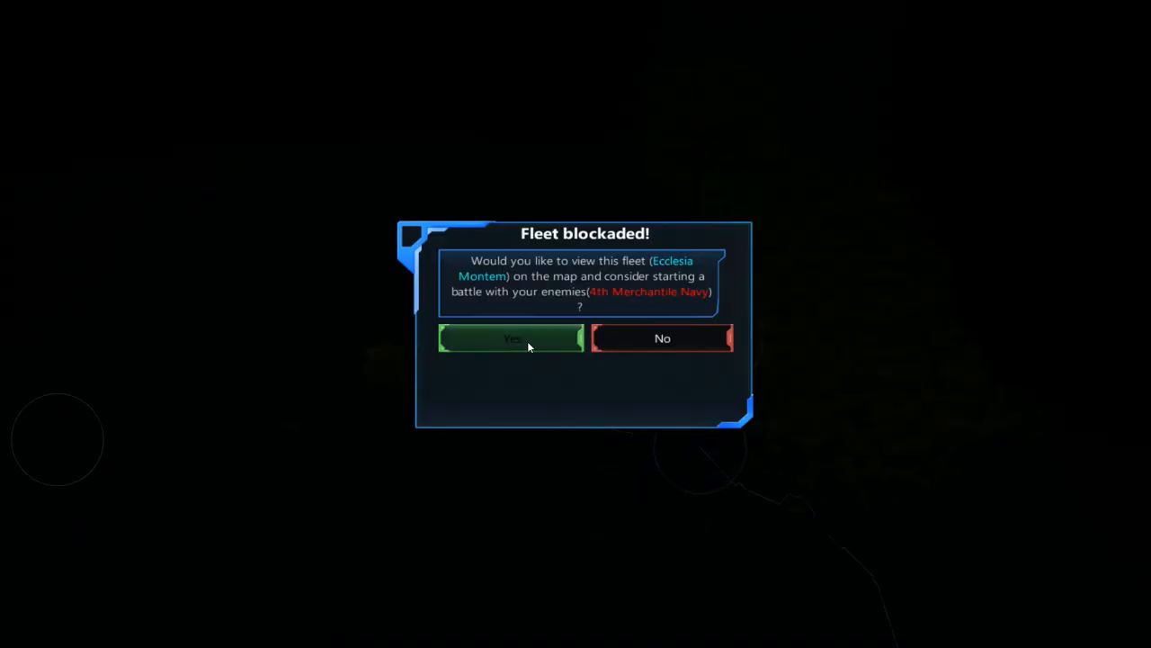
Accept the Fleet blockaded! prompt to open the ten-ship battle setup.
{"action": "left_click", "coordinate": [511, 338]}
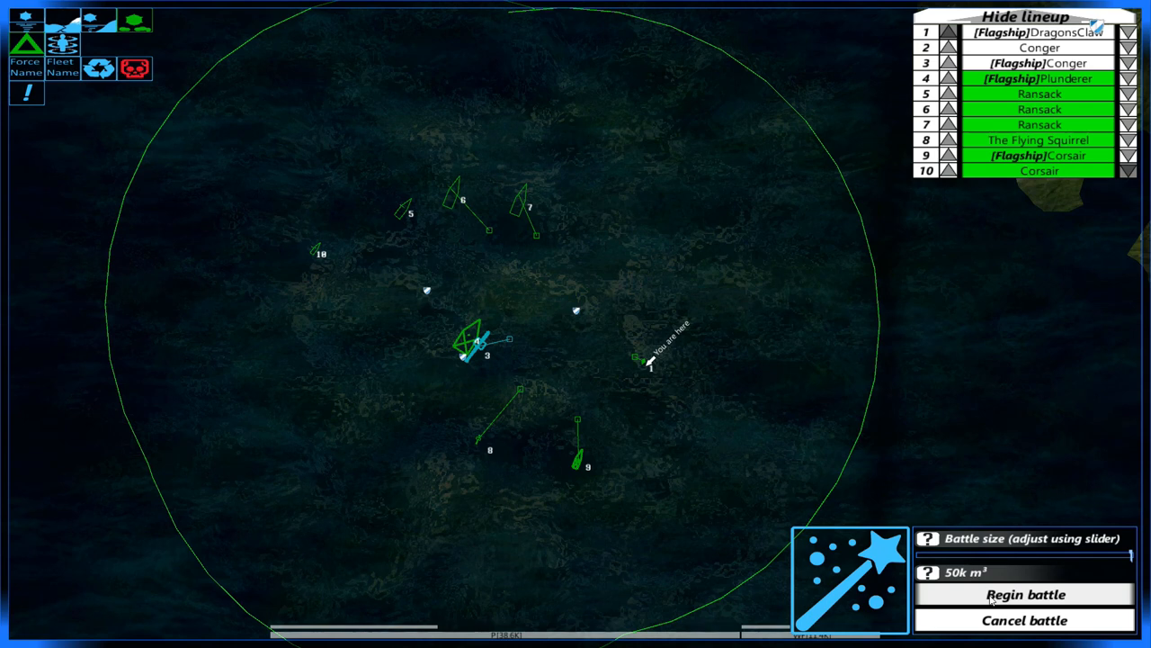
Start the battle, then bring up the in-game menu.
{"action": "left_click", "coordinate": [1025, 594]}
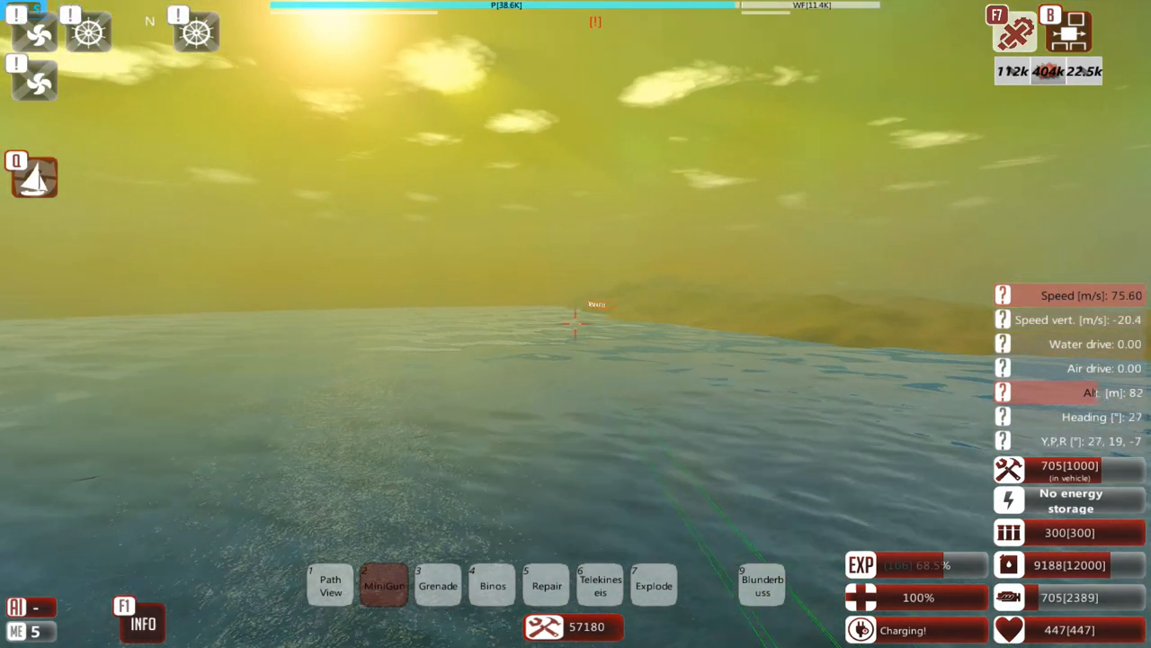
{"action": "key", "text": "Escape"}
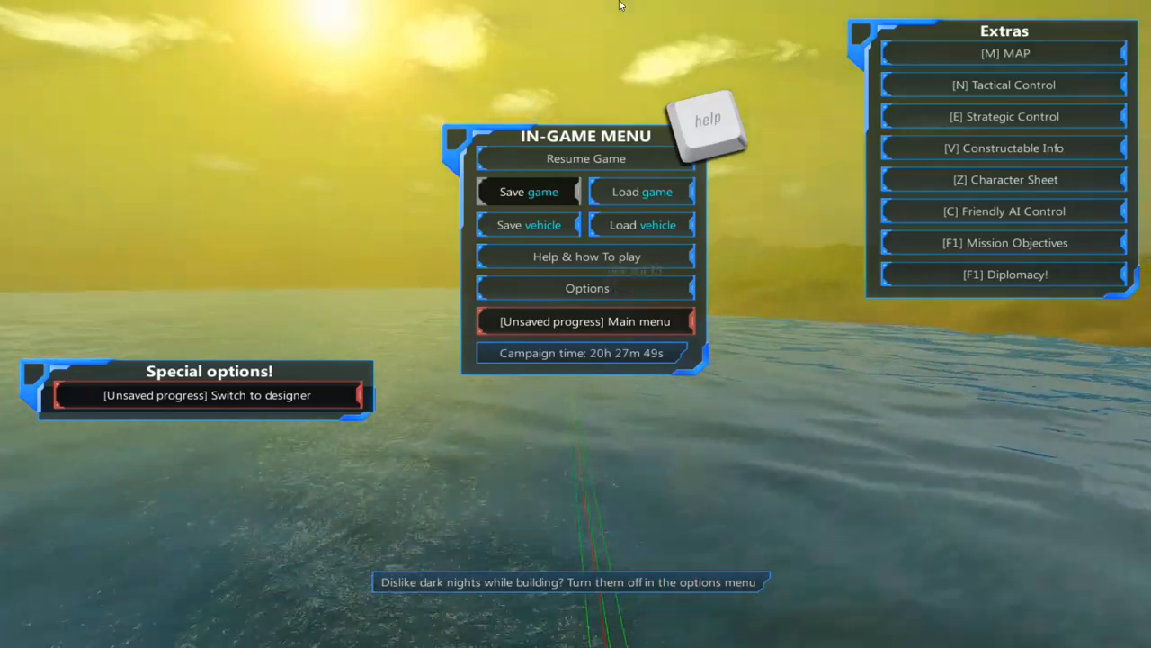
Resume and fight until an enemy ship burns near the coast, then reopen the menu.
{"action": "left_click", "coordinate": [585, 158]}
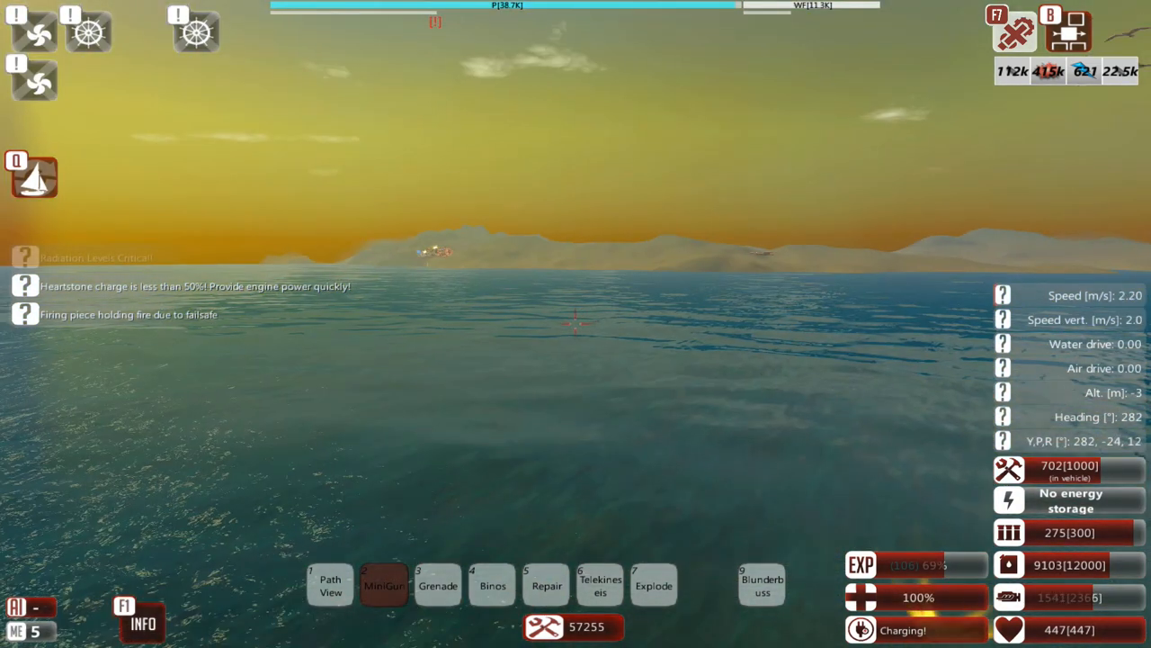
{"action": "key", "text": "Escape"}
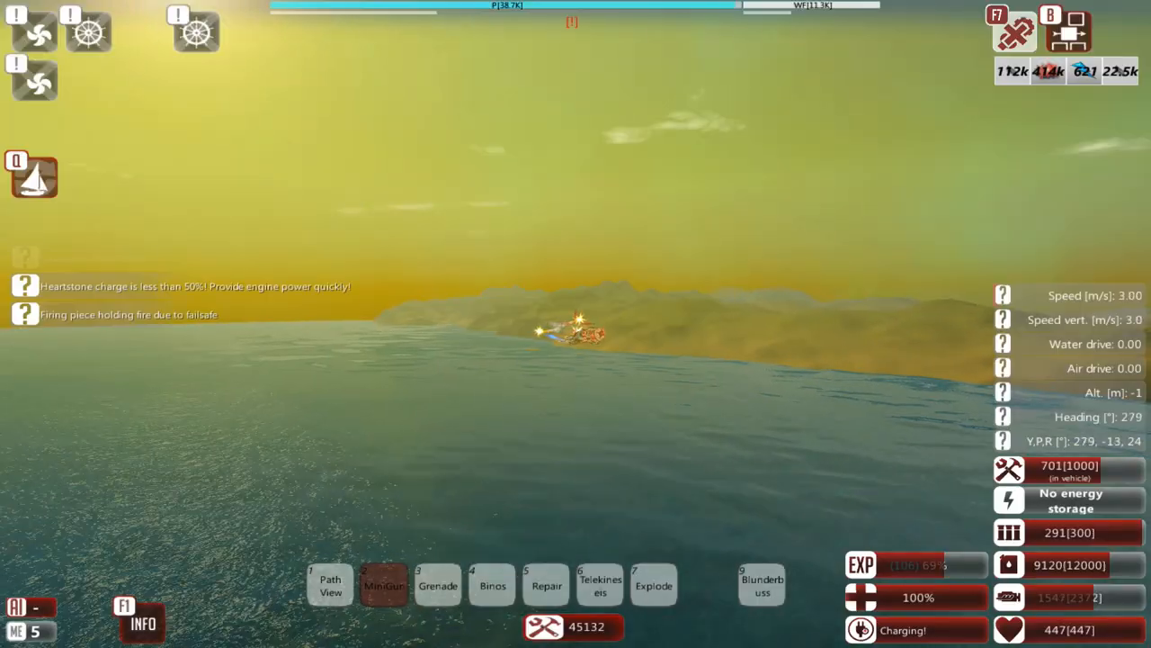
{"action": "key", "text": "Escape"}
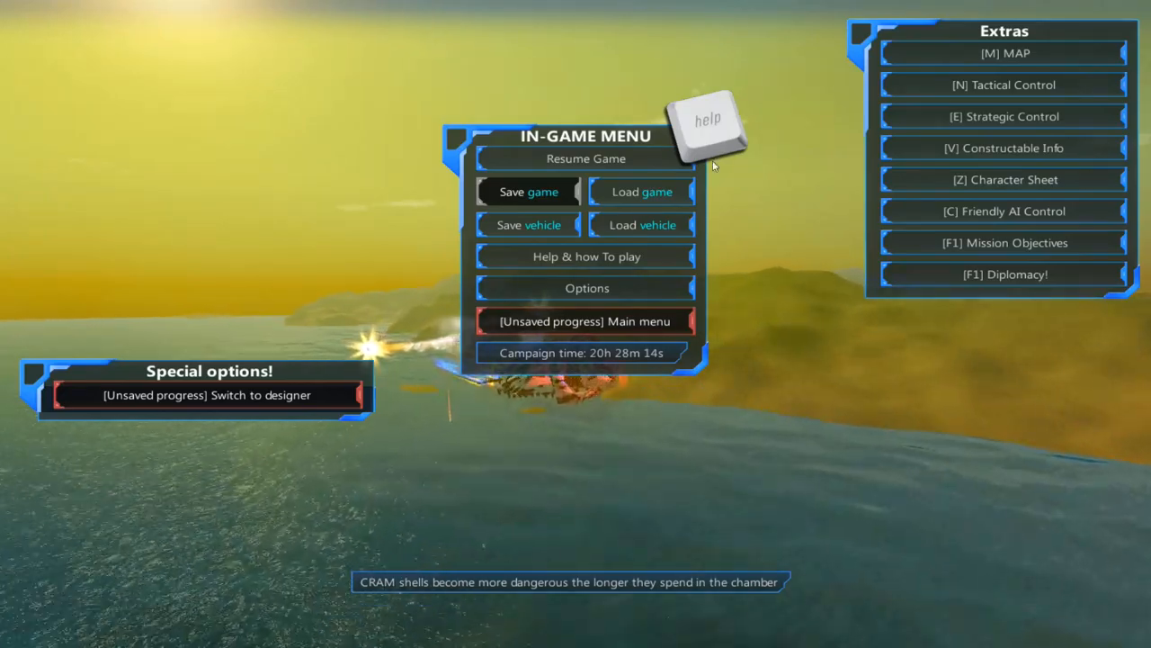
Resume the game and keep fighting near the hovering green craft.
{"action": "left_click", "coordinate": [586, 159]}
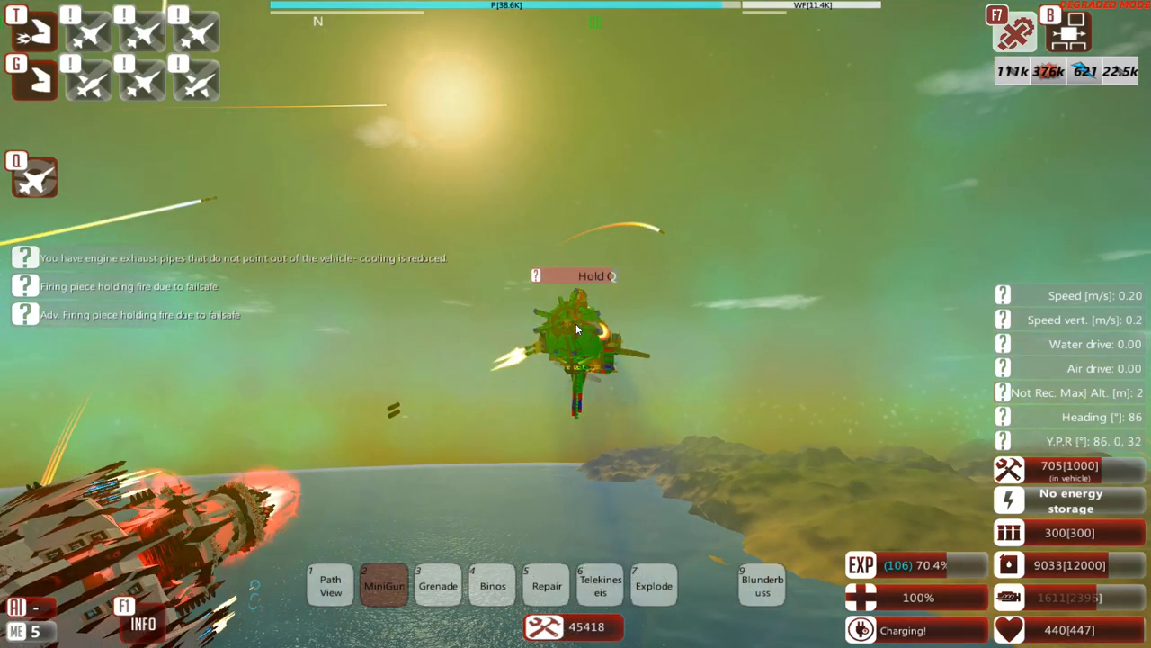
Bring up the Pick Respawn Point screen listing spawns and fleet ships.
{"action": "right_click", "coordinate": [576, 328]}
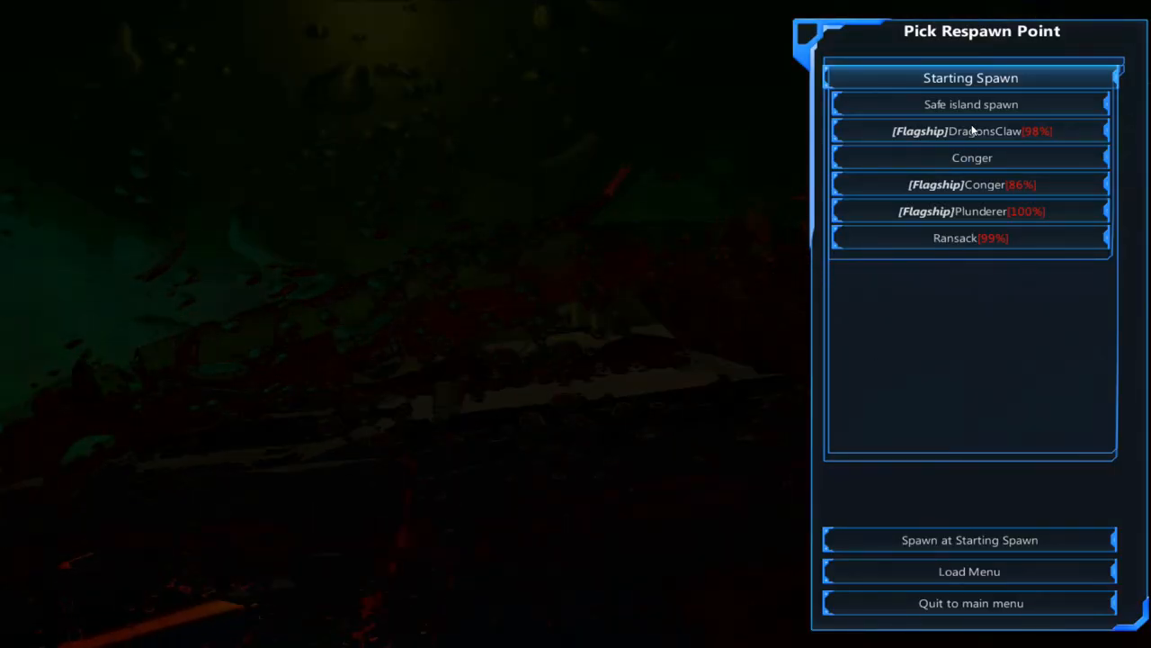
Choose the [Flagship]Conger as the respawn point.
{"action": "left_click", "coordinate": [969, 185]}
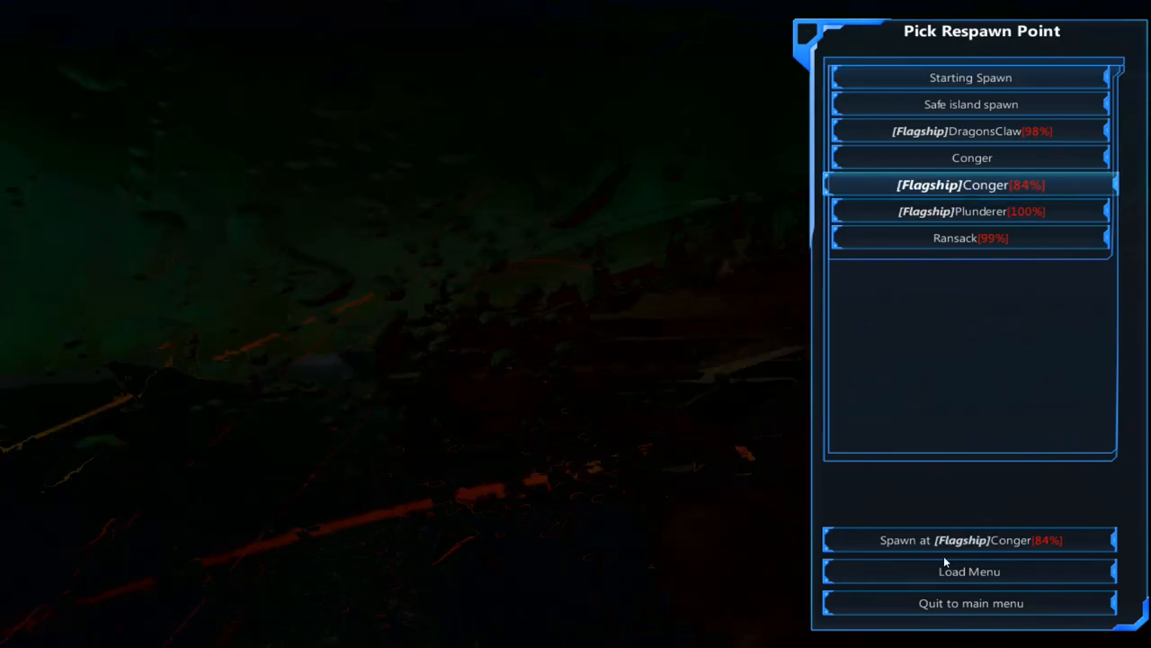
{"action": "left_click", "coordinate": [970, 539]}
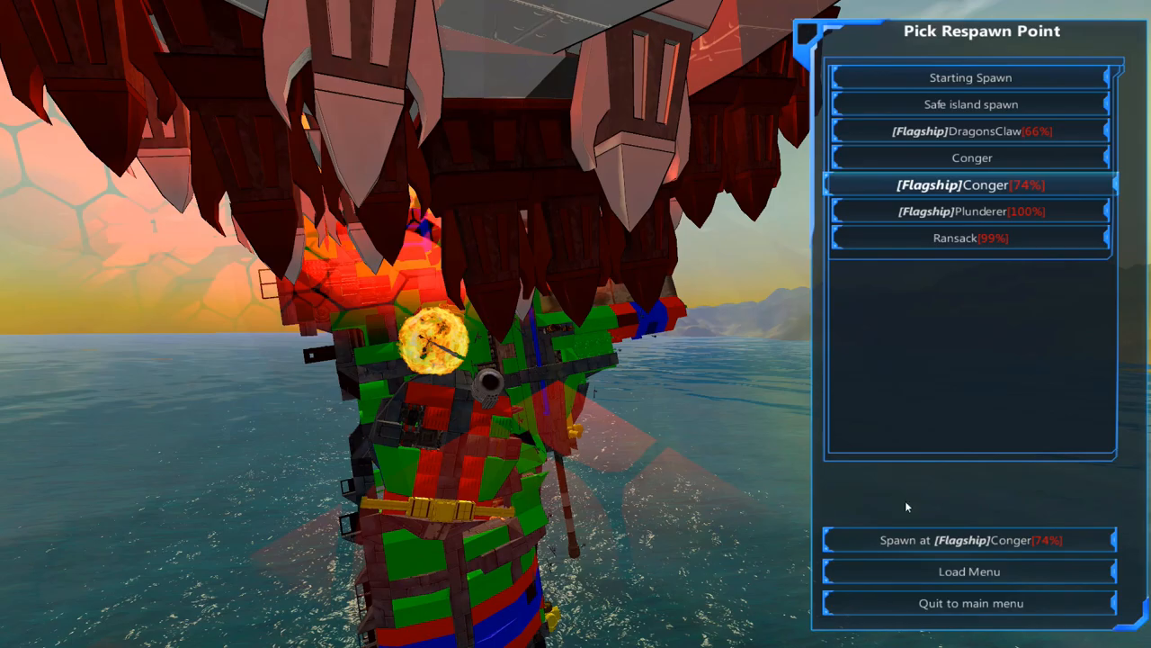
{"action": "left_click", "coordinate": [970, 539]}
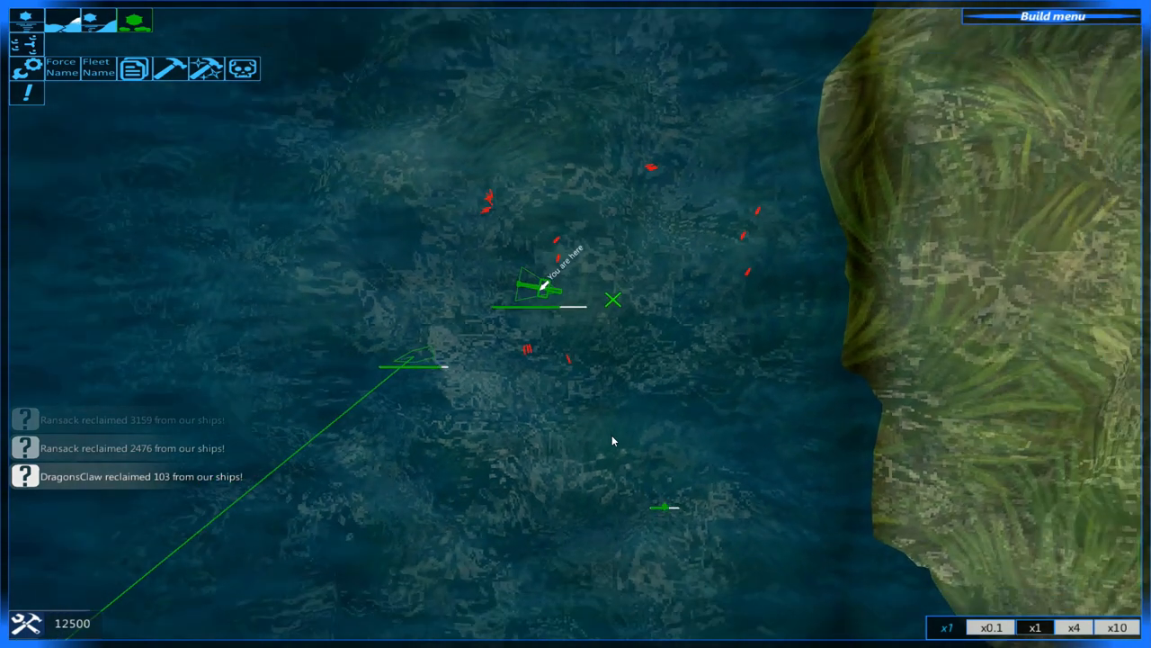
Run the game at ten-times speed, toggle the resource view, then bring up the in-game menu.
{"action": "left_click", "coordinate": [457, 382]}
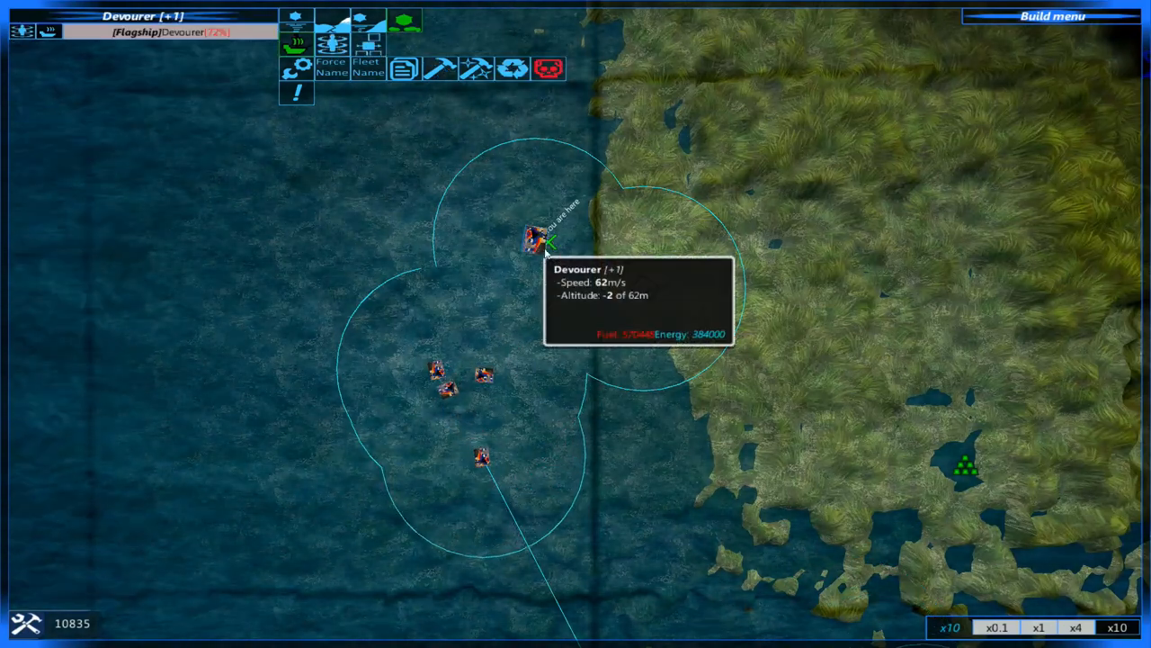
{"action": "key", "text": "r"}
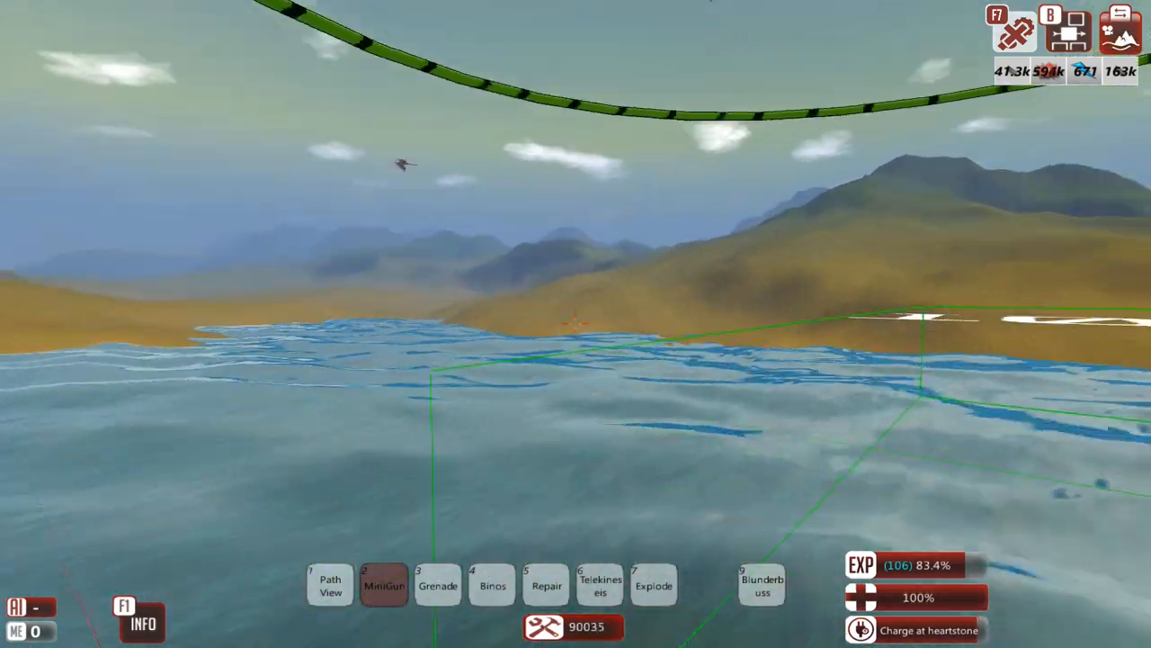
{"action": "key", "text": "Escape"}
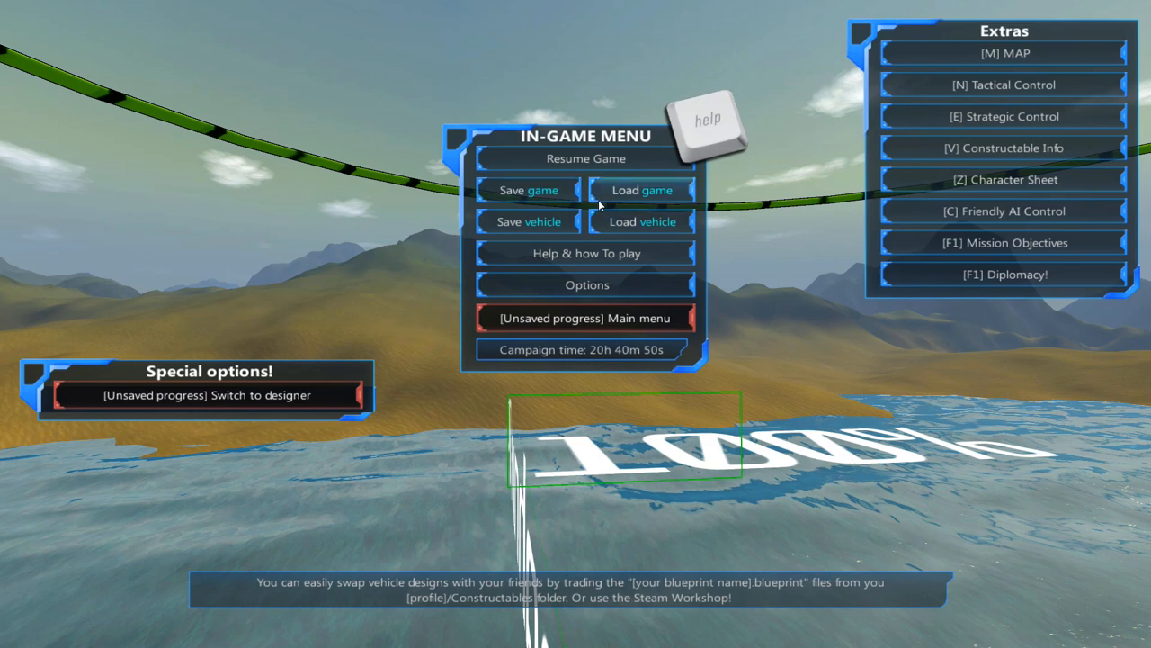
{"action": "mouse_move", "coordinate": [602, 222]}
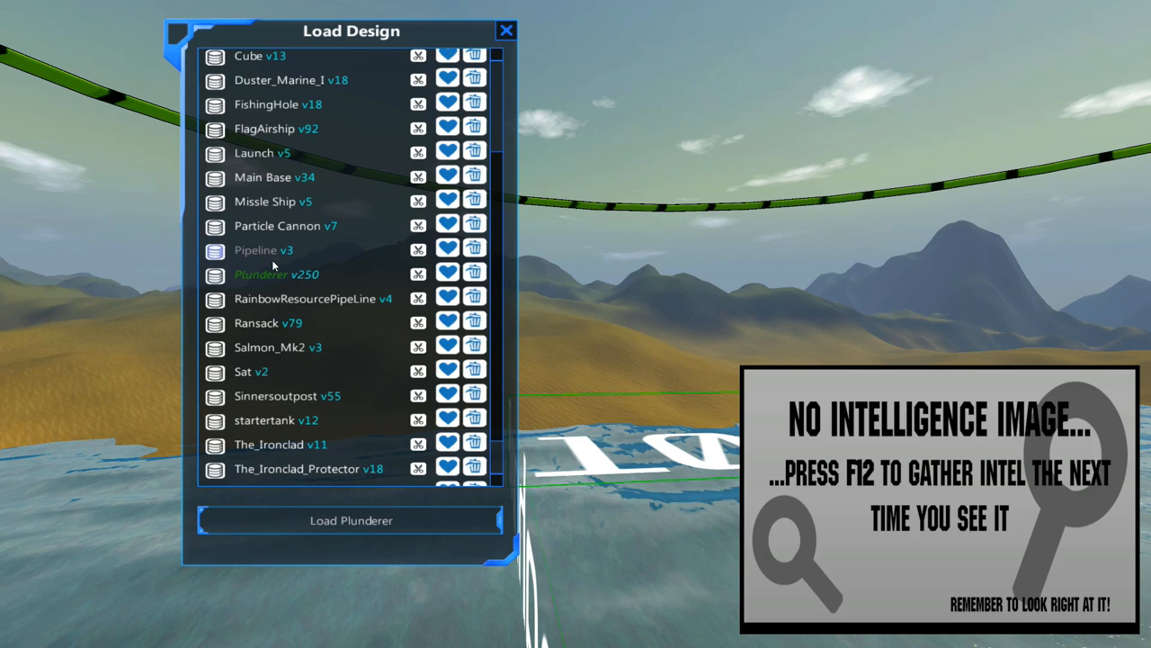
Preview the RainbowResourcePipeLine and Ransack designs, close the list, and switch to Strategic Control.
{"action": "left_click", "coordinate": [314, 298]}
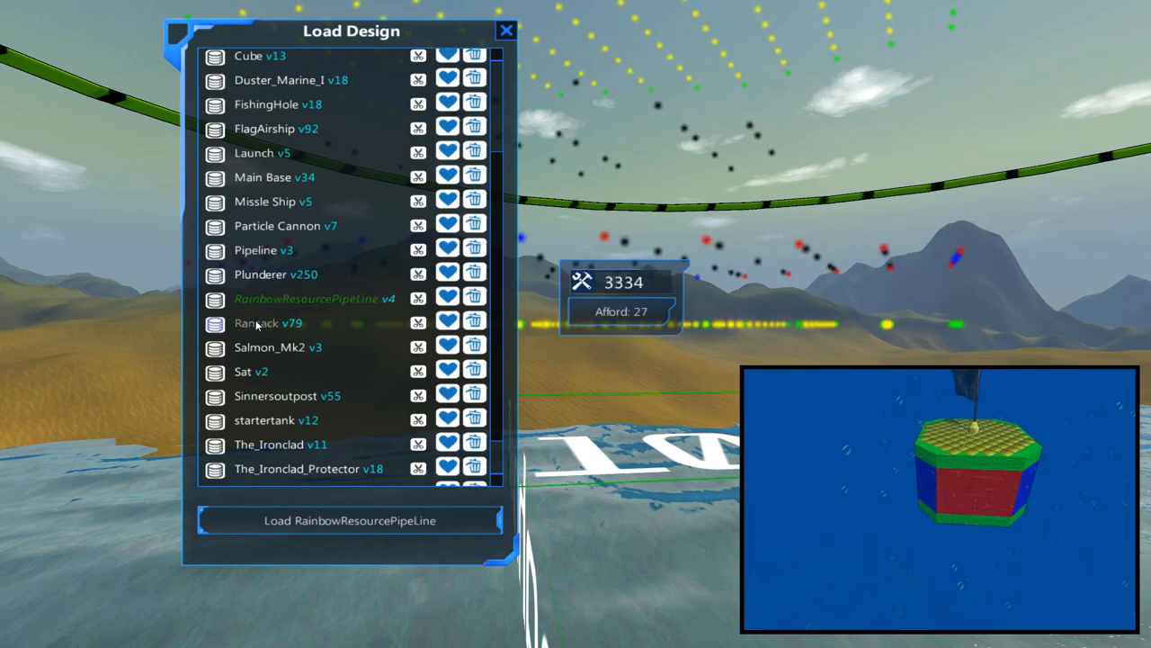
{"action": "left_click", "coordinate": [267, 322]}
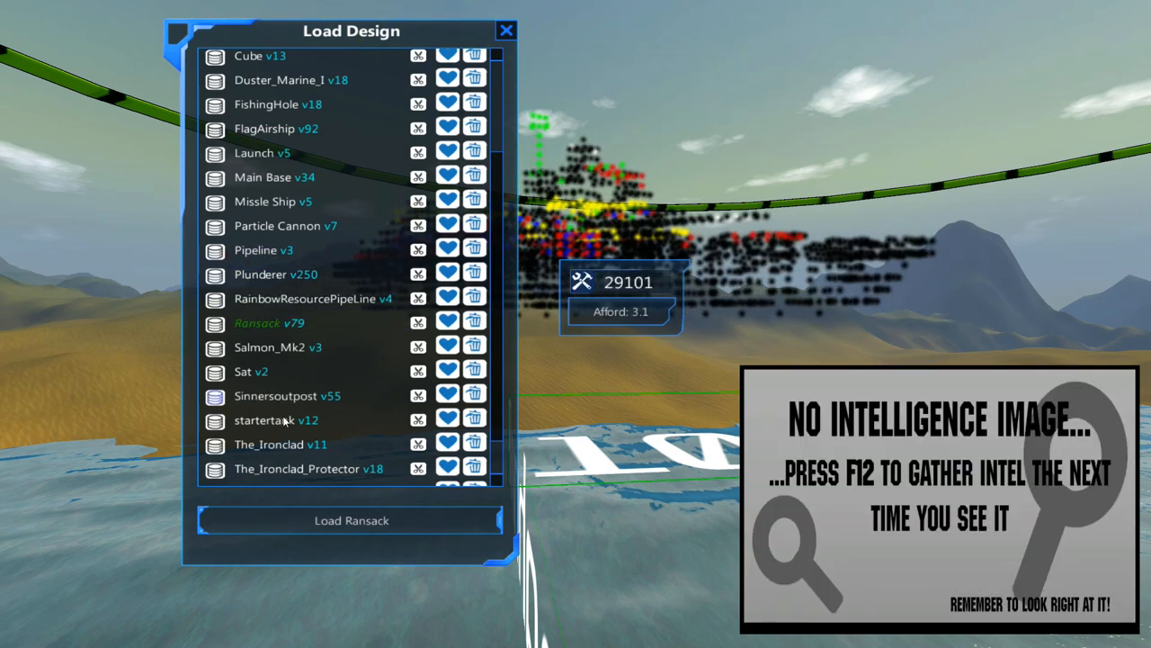
{"action": "left_click", "coordinate": [288, 396]}
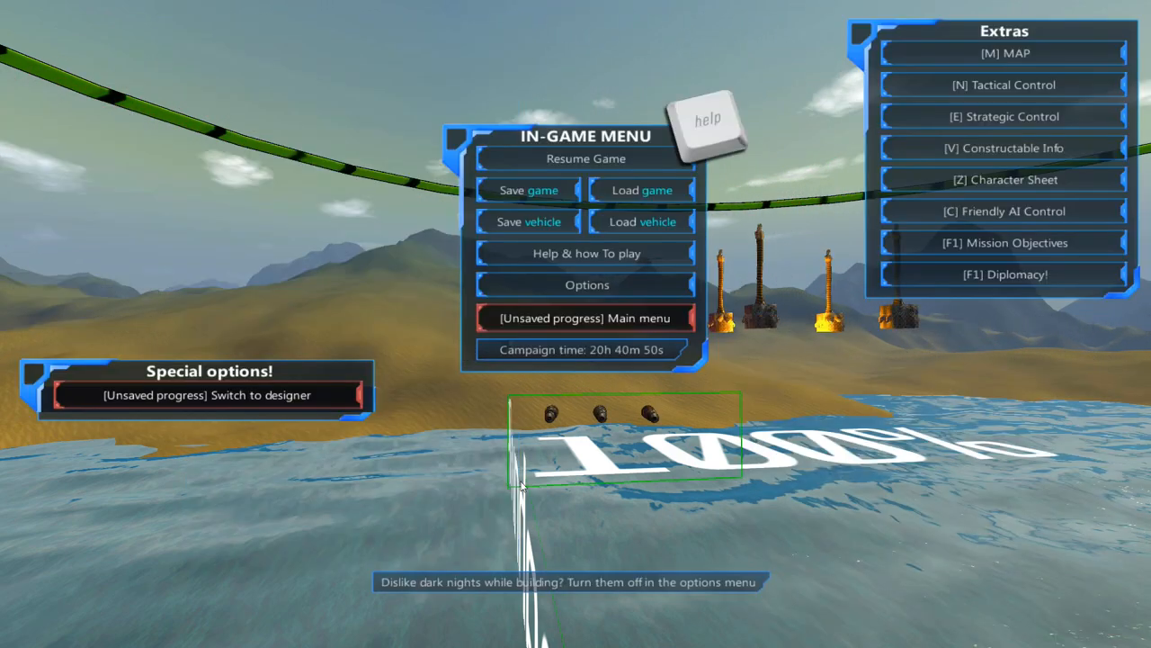
{"action": "left_click", "coordinate": [586, 159]}
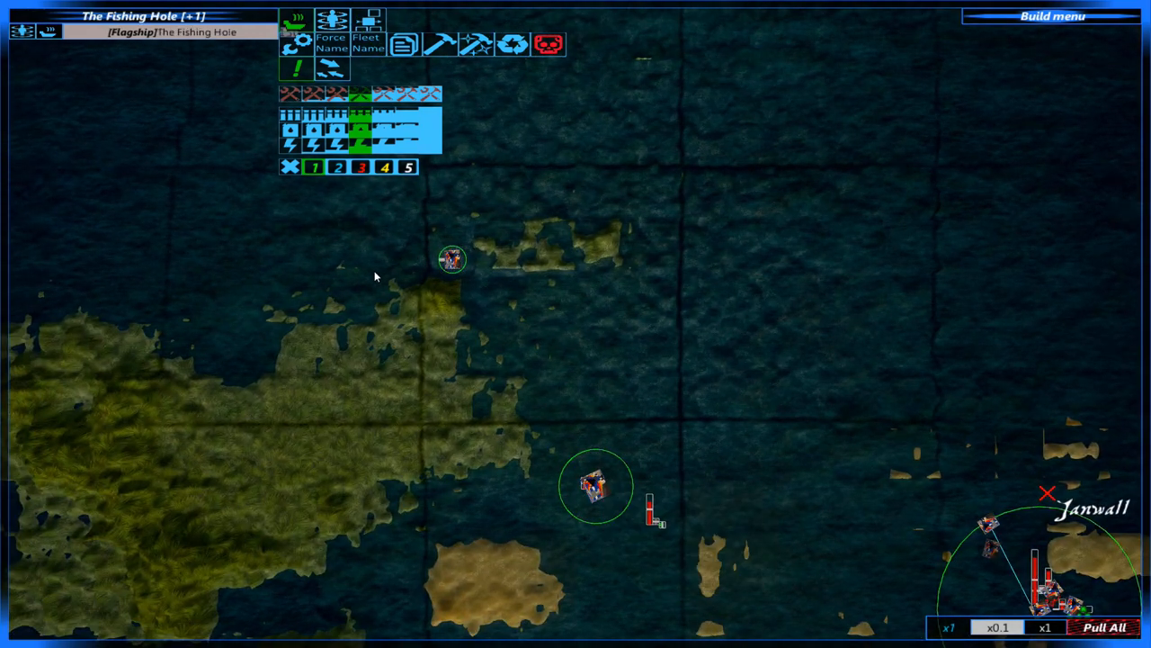
{"action": "mouse_move", "coordinate": [297, 27]}
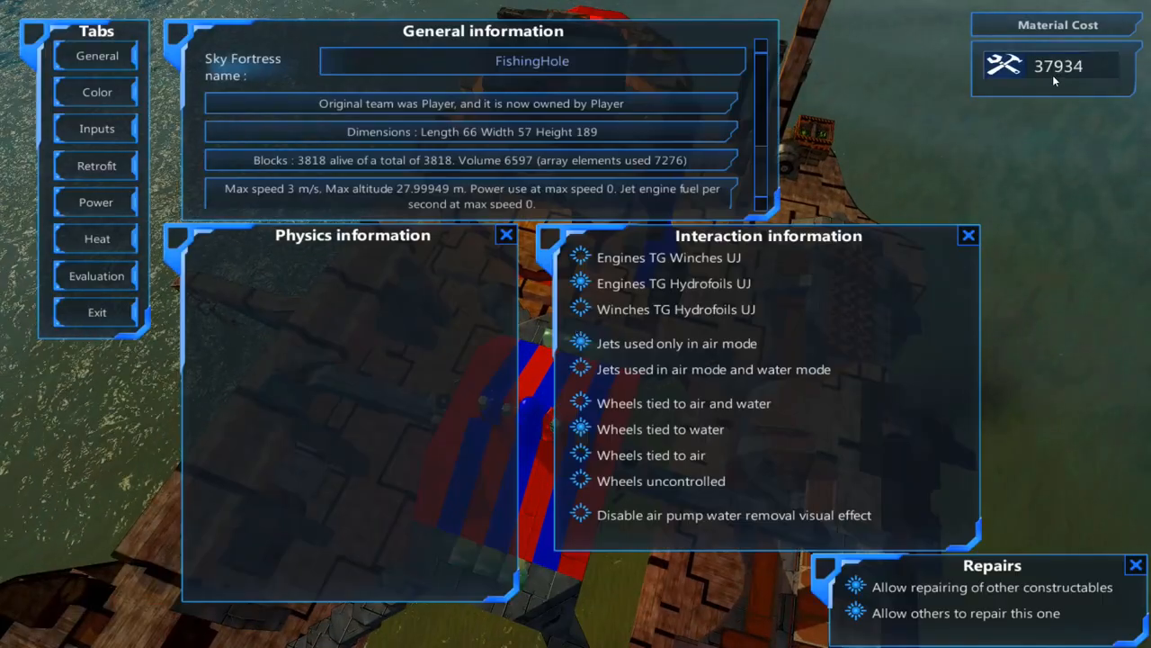
{"action": "mouse_move", "coordinate": [580, 146]}
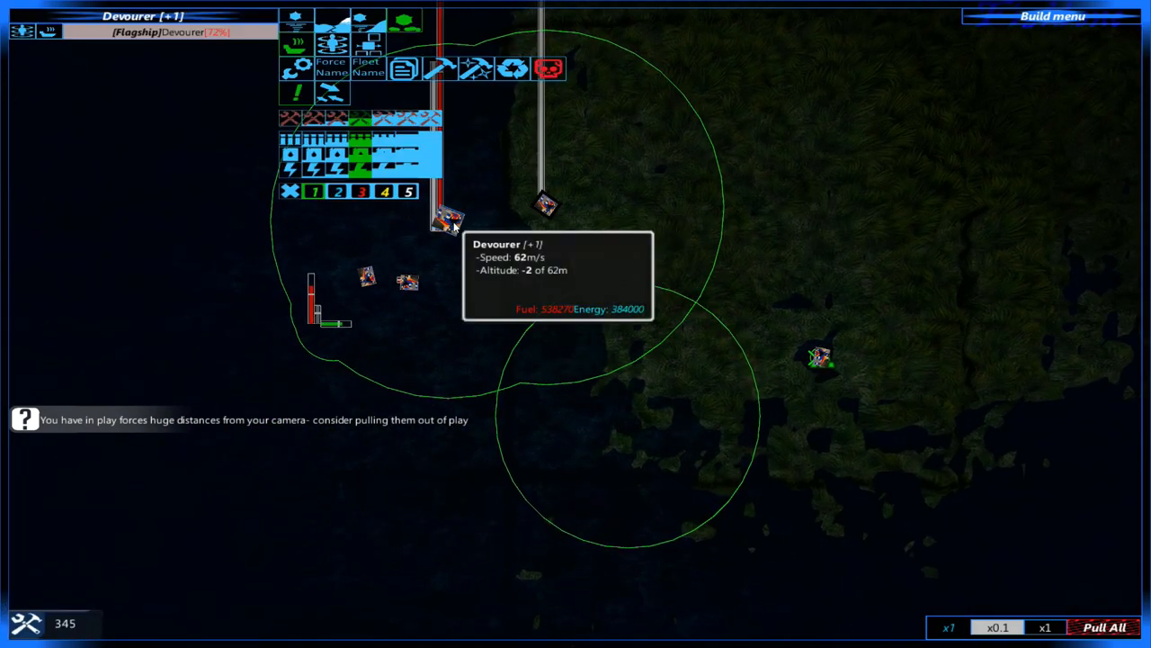
Toggle the resource and supply group view on the map with R.
{"action": "key", "text": "r"}
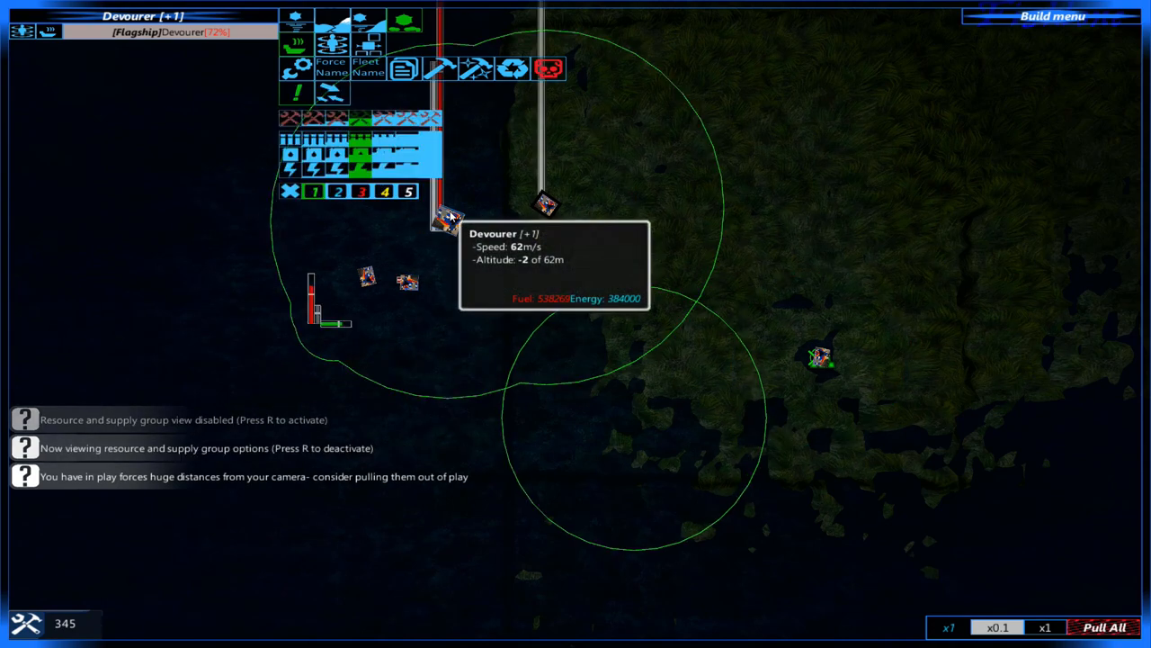
{"action": "mouse_move", "coordinate": [358, 315]}
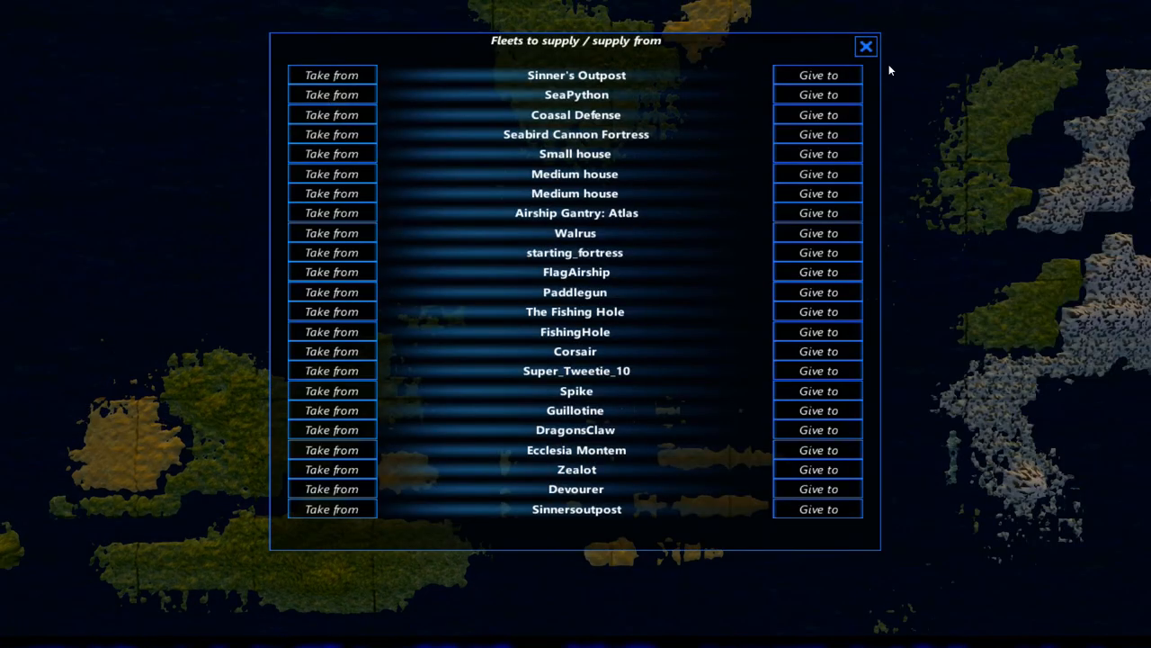
{"action": "left_click", "coordinate": [865, 46]}
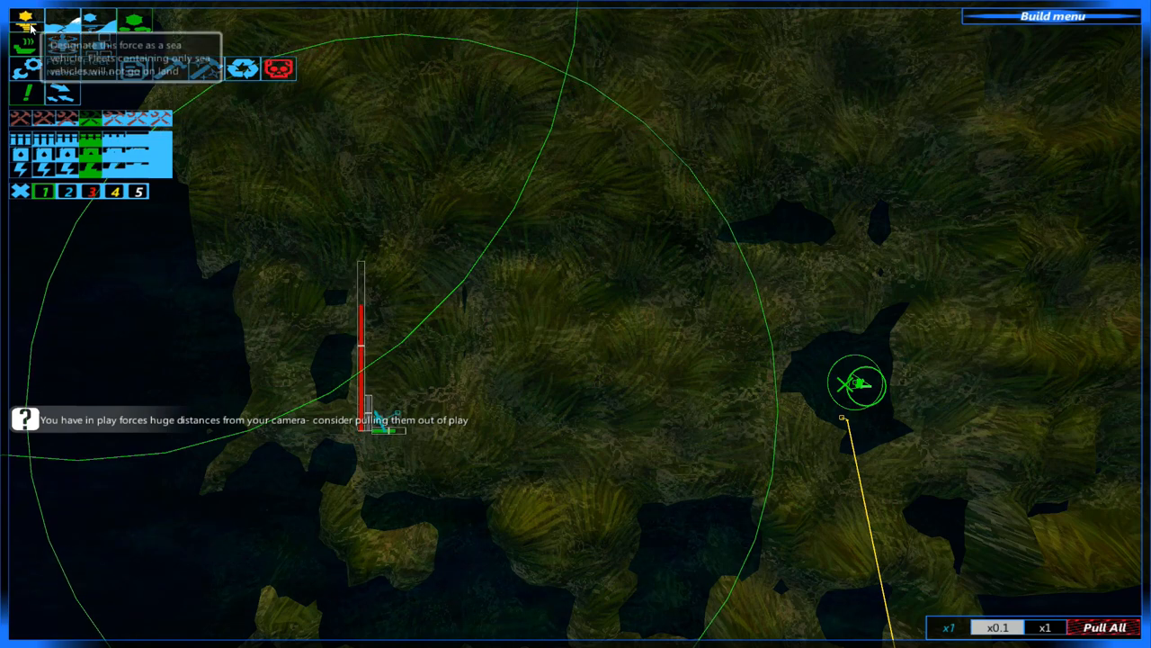
{"action": "mouse_move", "coordinate": [63, 94]}
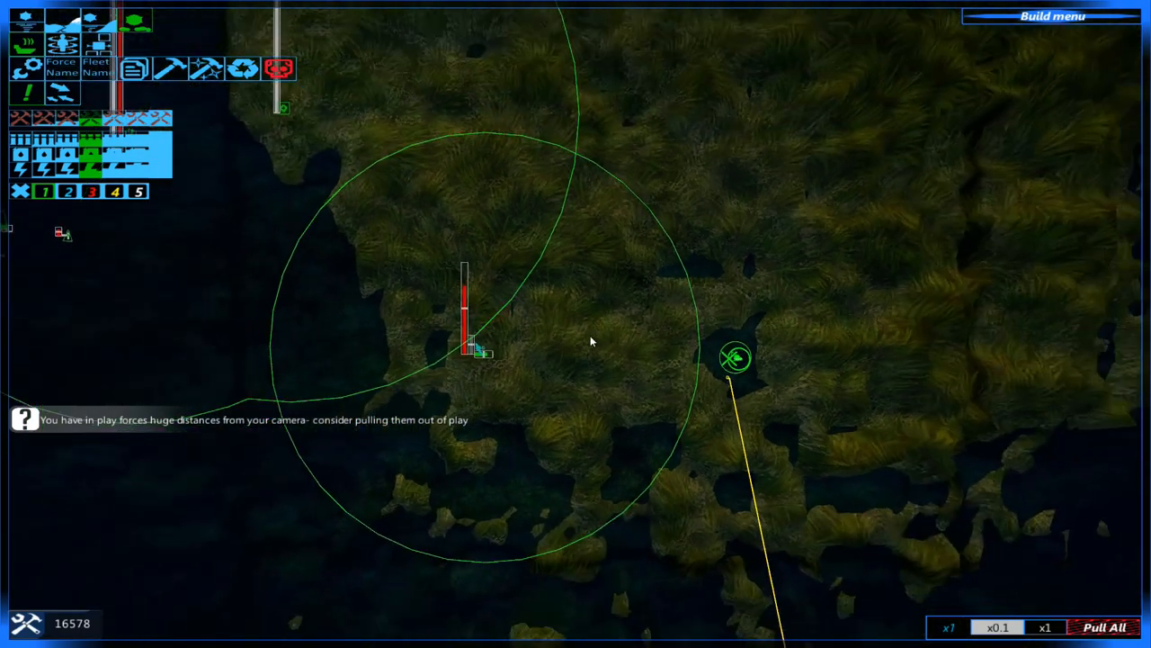
Set the game time speed to x10 with the fleet in the inland pond.
{"action": "left_click", "coordinate": [736, 357]}
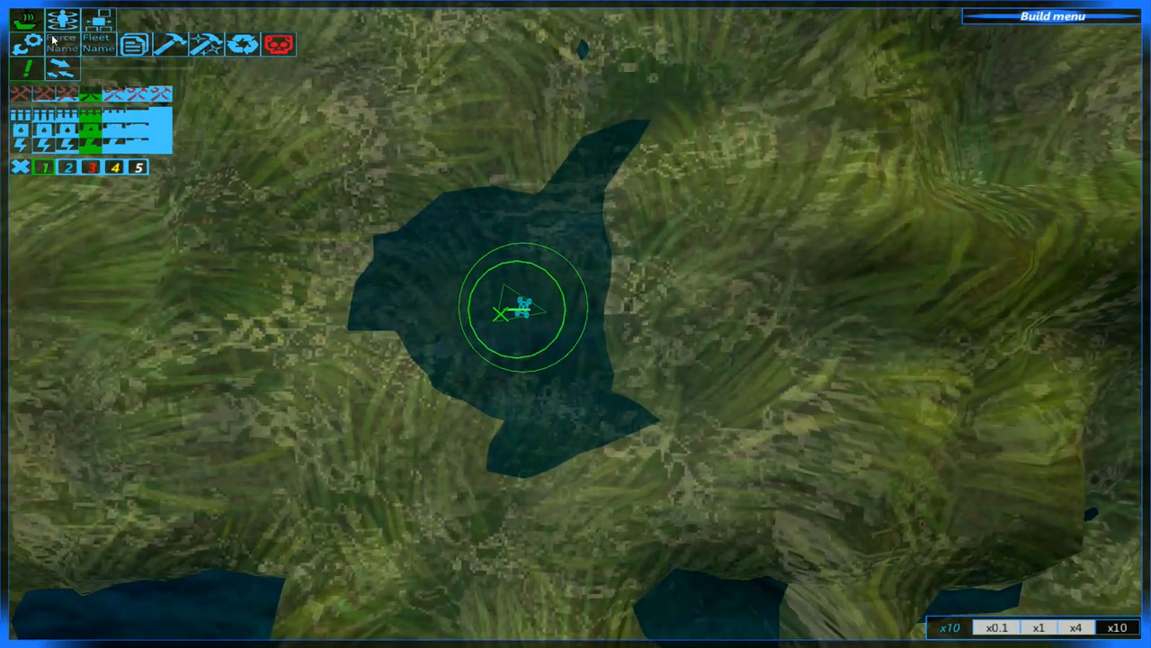
{"action": "mouse_move", "coordinate": [520, 302]}
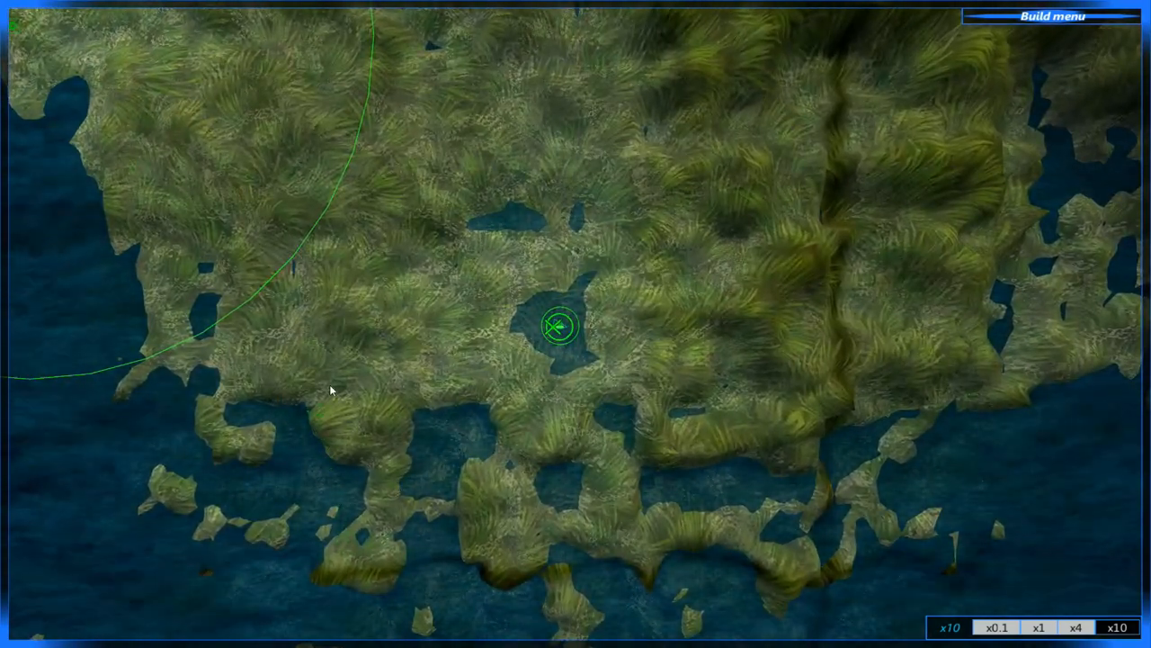
{"action": "left_click", "coordinate": [558, 326]}
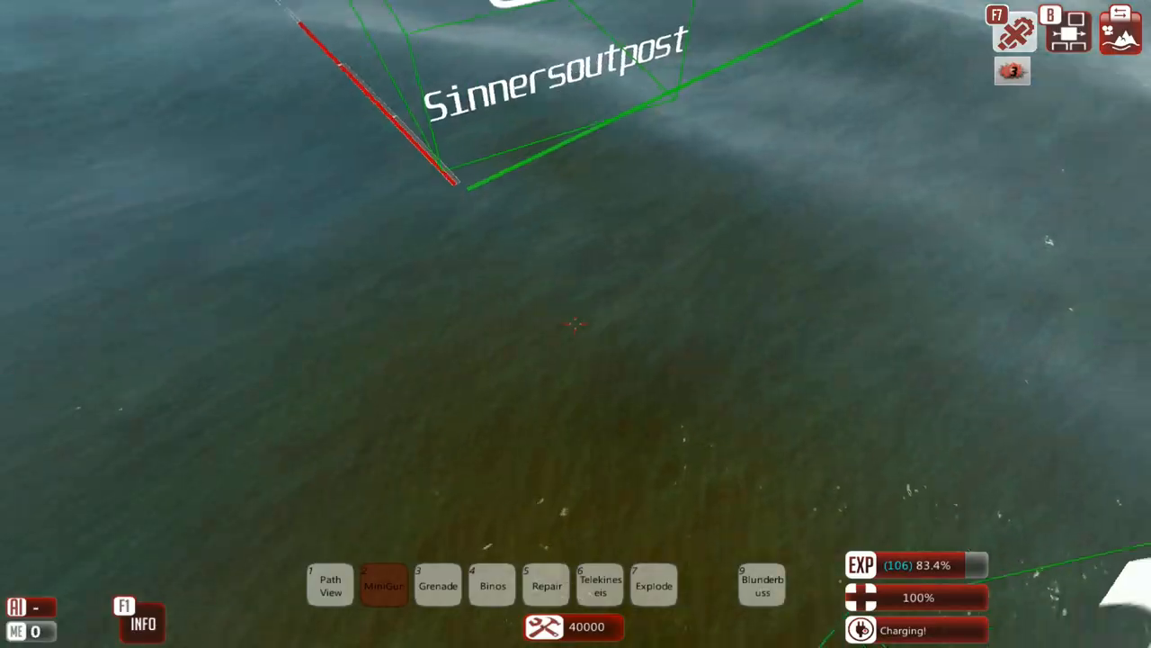
Load the saved Sinnersoutpost v55 design from the game menu's vehicle list.
{"action": "key", "text": "Escape"}
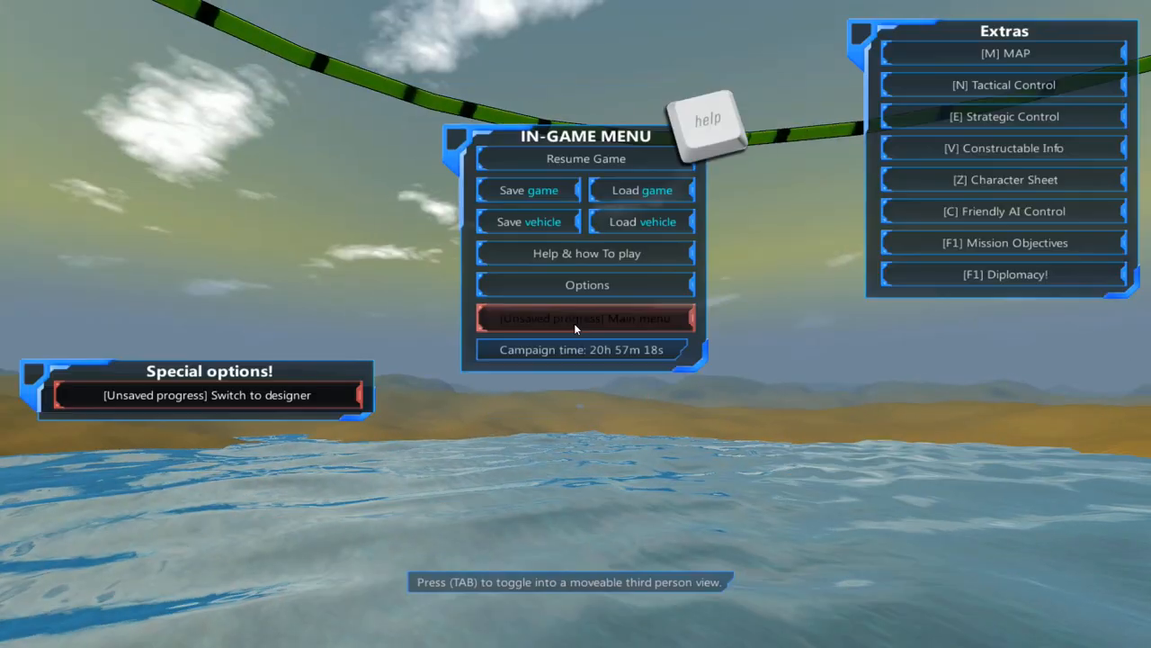
{"action": "mouse_move", "coordinate": [643, 222]}
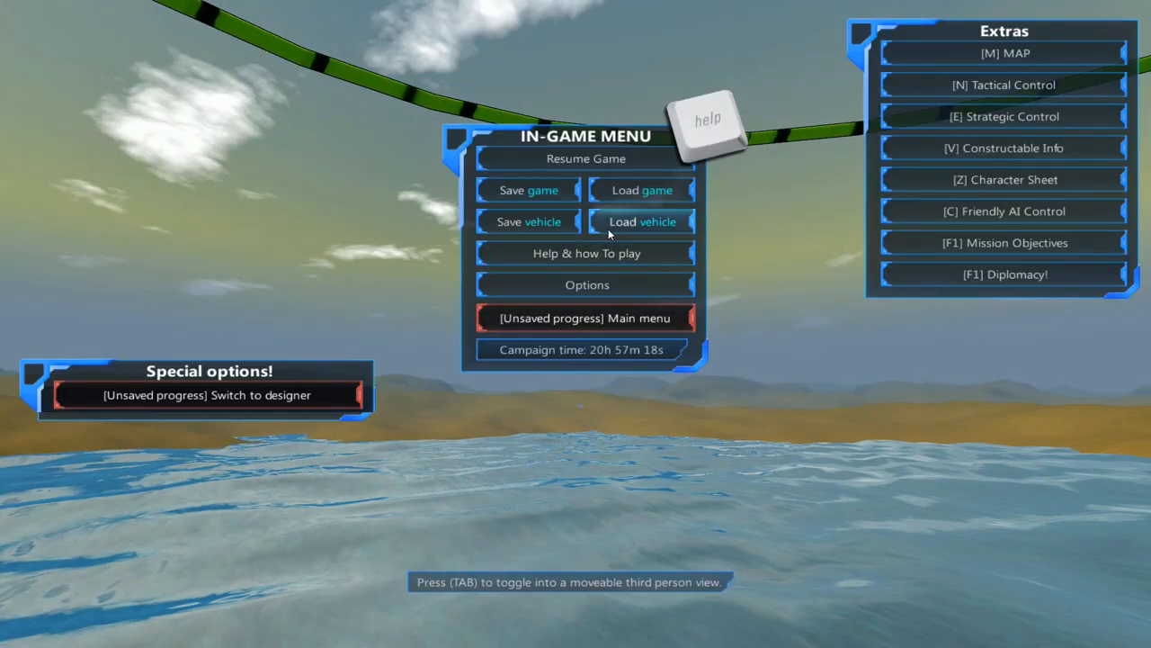
{"action": "left_click", "coordinate": [641, 222]}
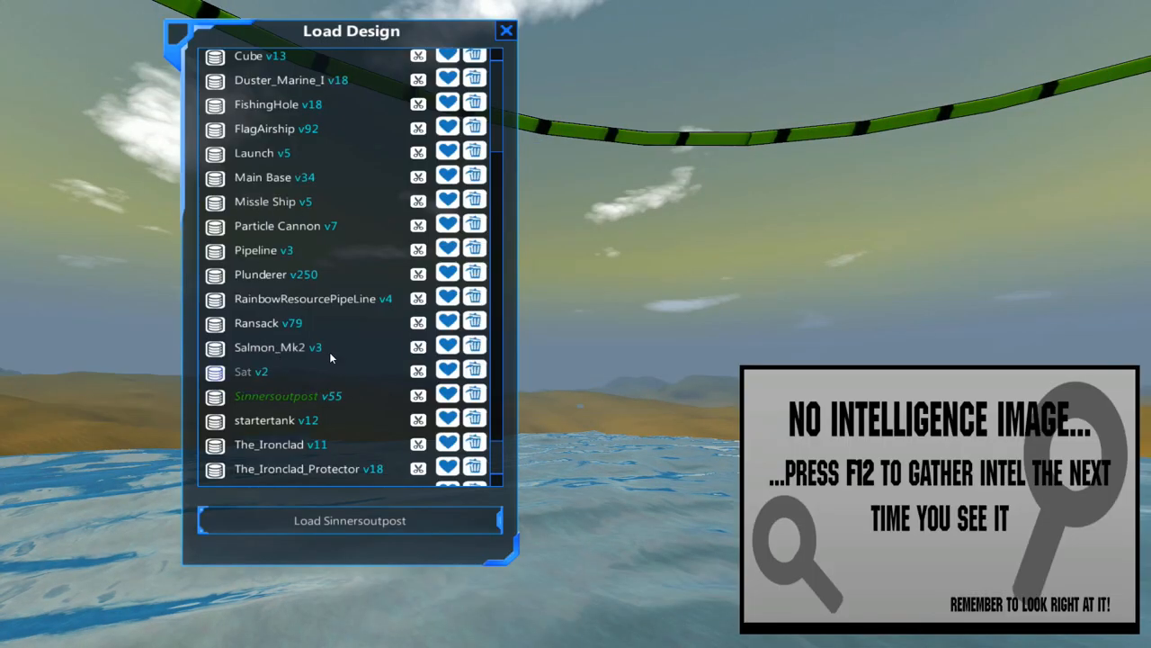
{"action": "left_click", "coordinate": [275, 274]}
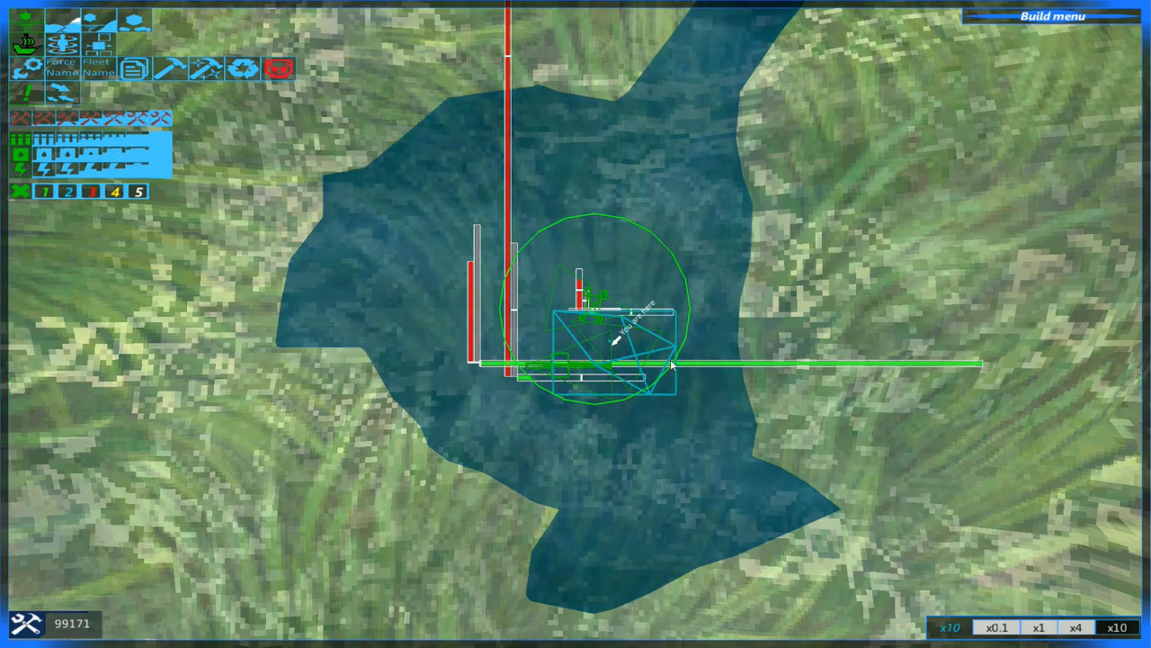
{"action": "mouse_move", "coordinate": [589, 306]}
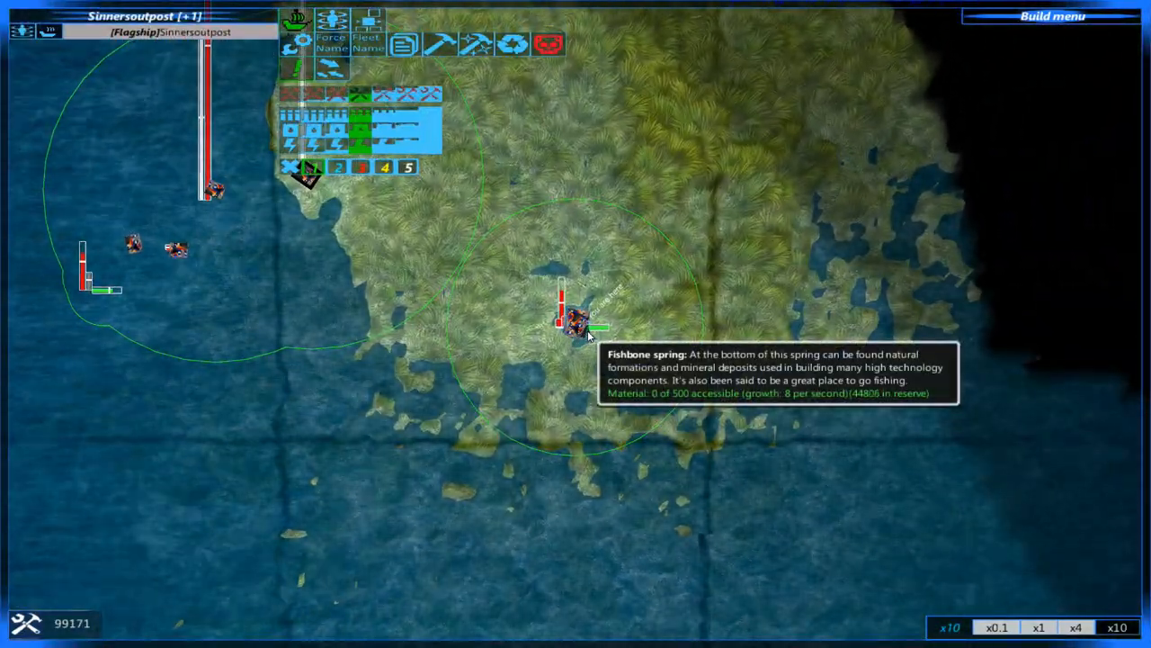
{"action": "mouse_move", "coordinate": [593, 358]}
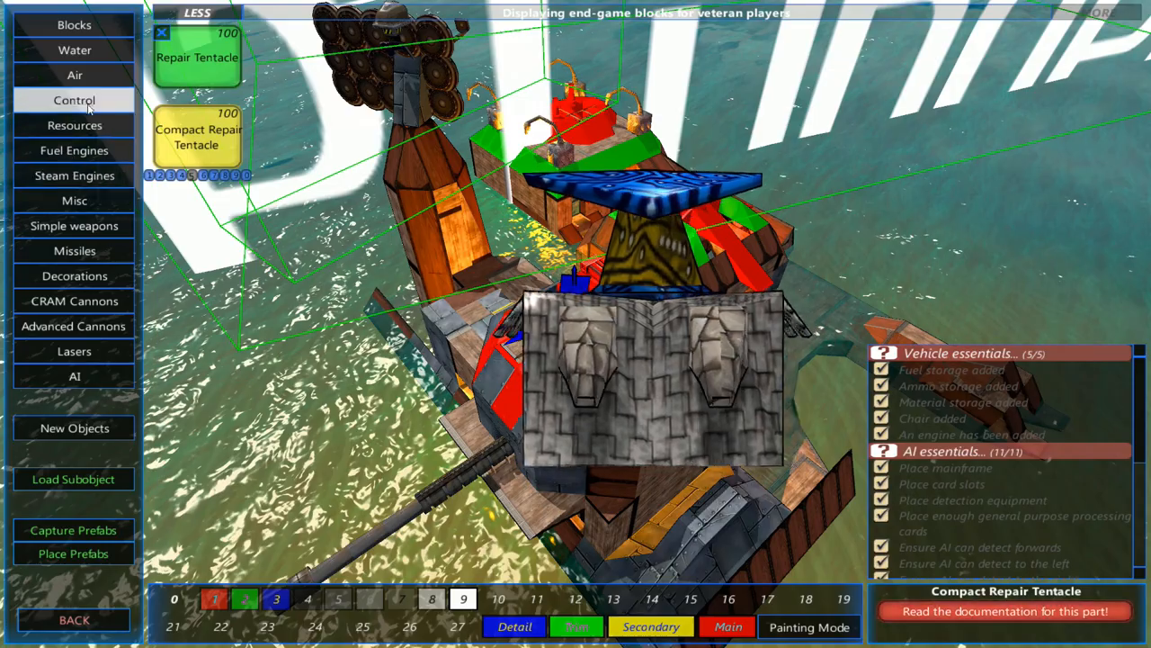
Choose wood under Blocks and pick the 4m wood beam shape.
{"action": "left_click", "coordinate": [73, 24]}
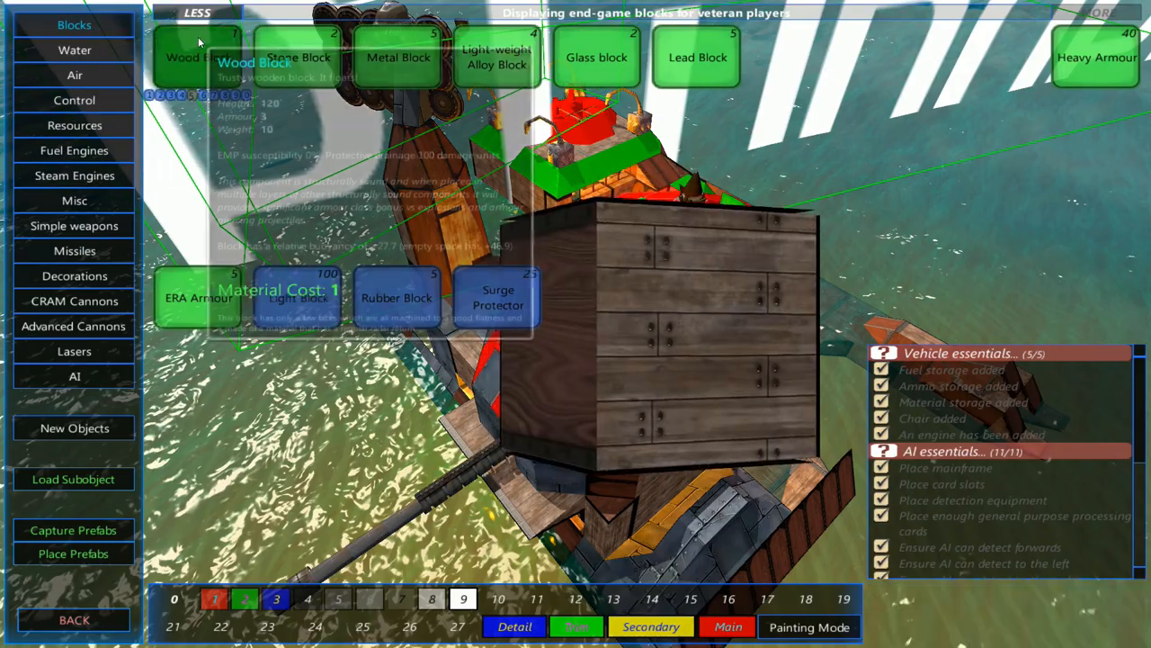
{"action": "left_click", "coordinate": [197, 57]}
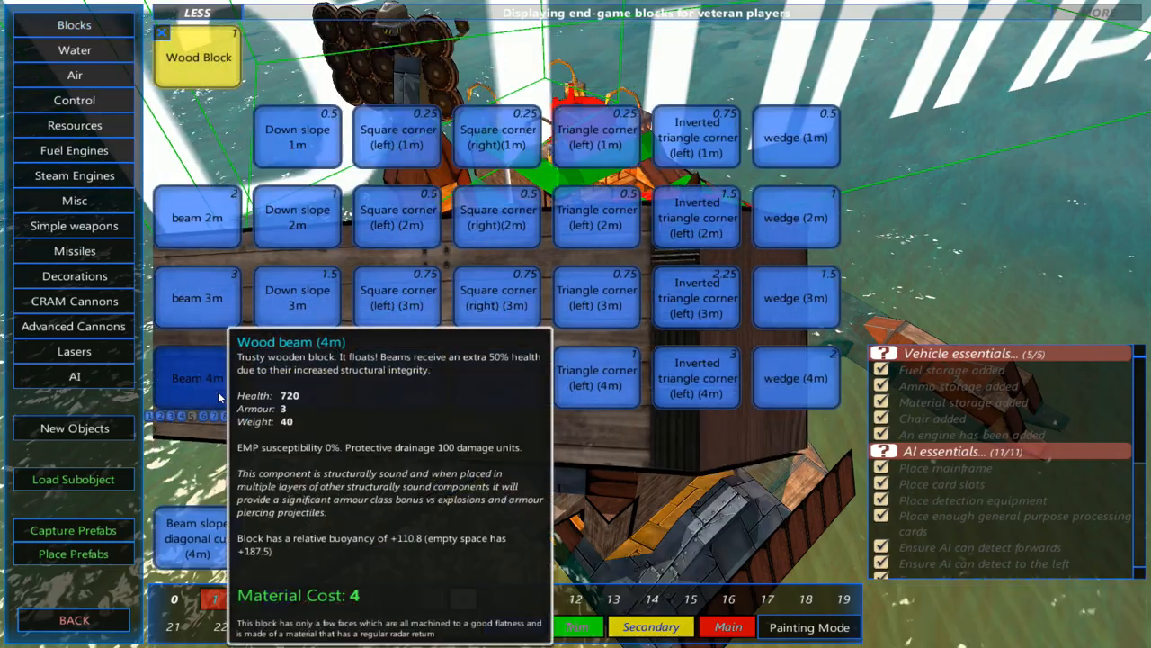
{"action": "left_click", "coordinate": [197, 377]}
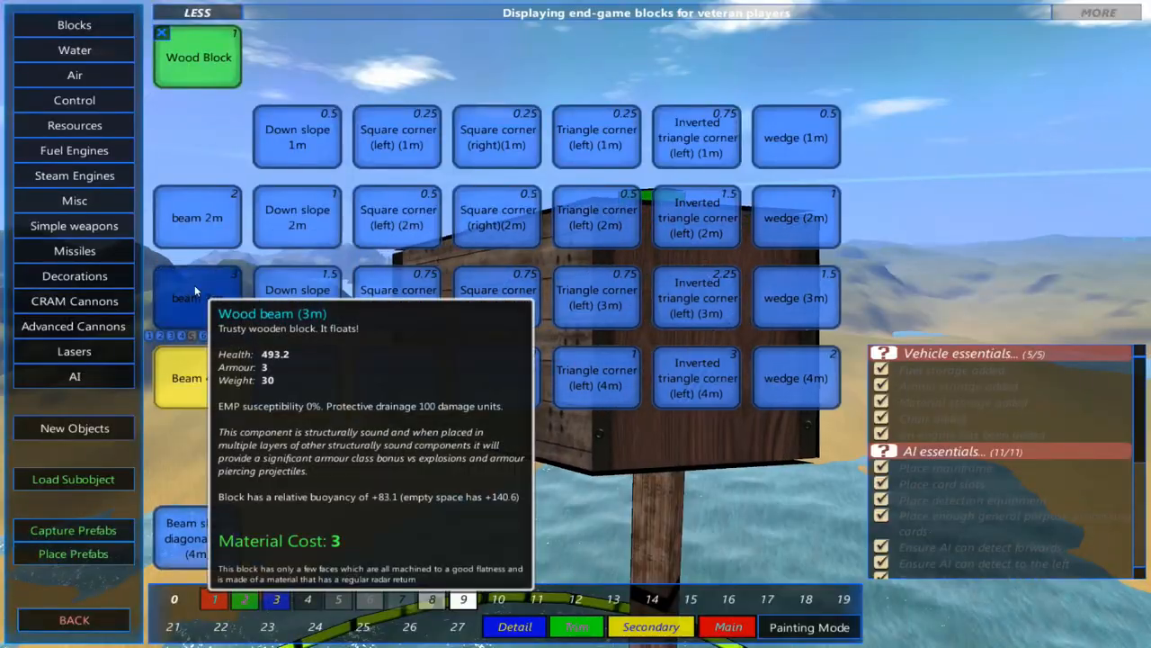
Browse the Missiles and Misc component lists for dish and strategic antenna parts.
{"action": "left_click", "coordinate": [75, 250]}
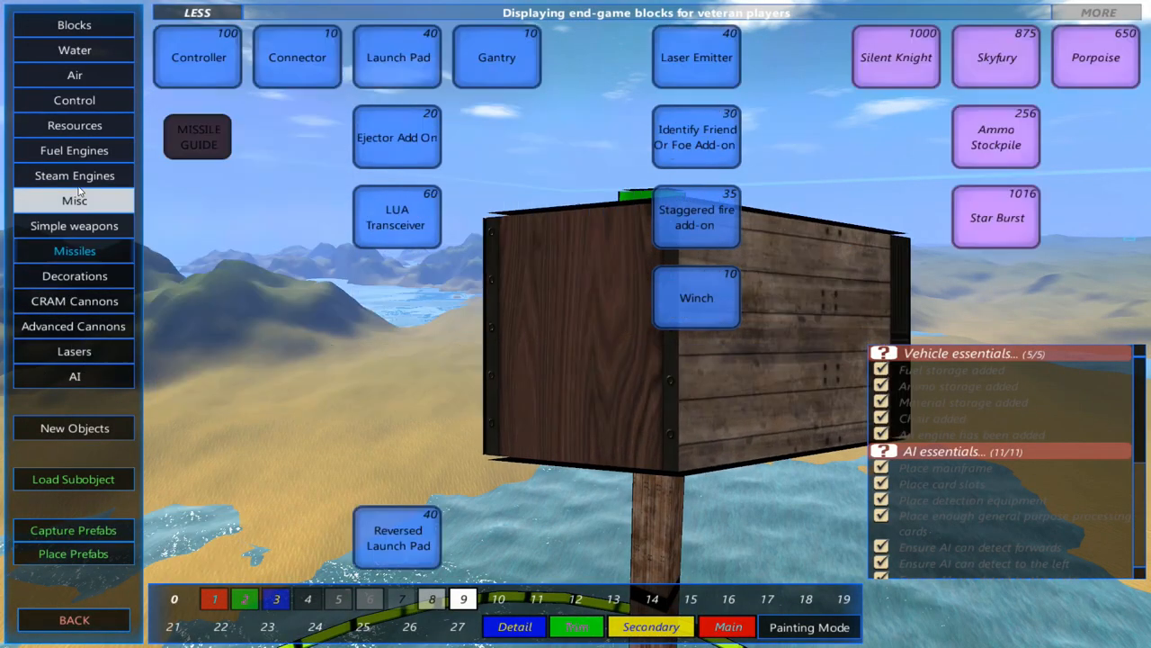
{"action": "left_click", "coordinate": [74, 200]}
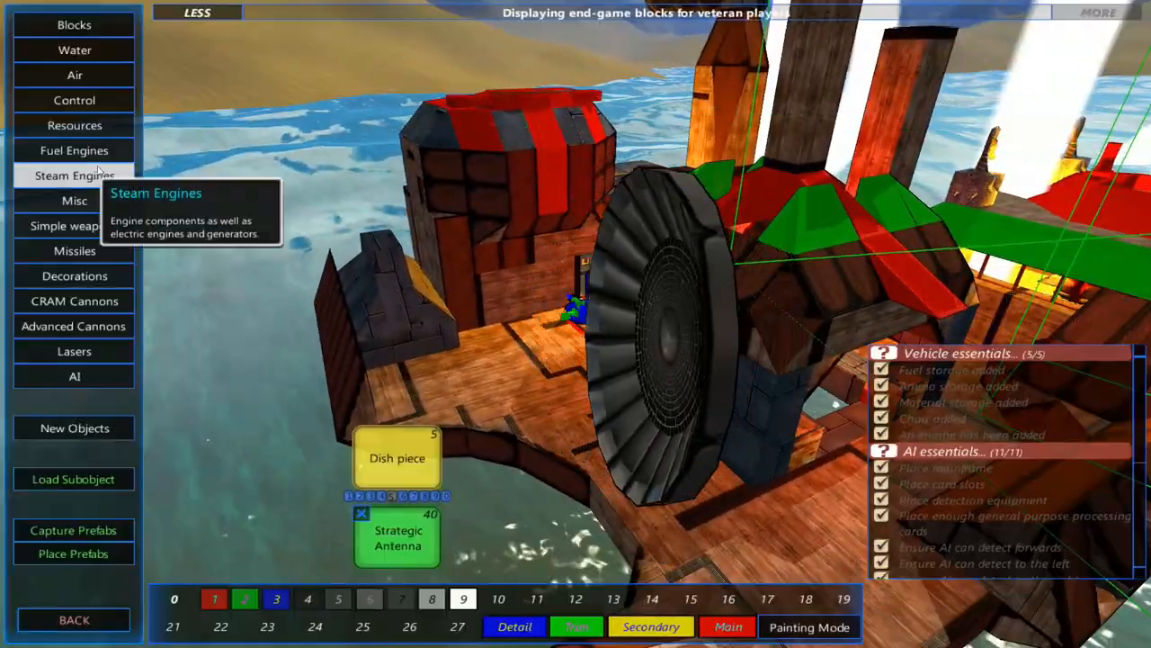
Bring up the Fuel Engines parts list on the outpost vessel.
{"action": "left_click", "coordinate": [74, 151]}
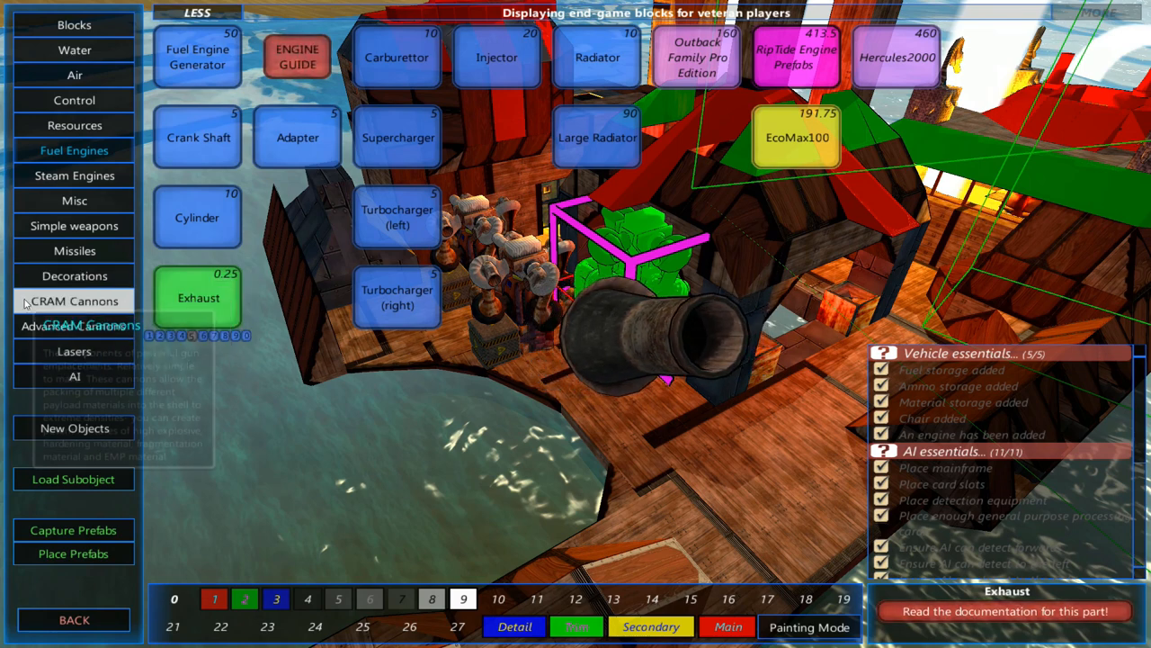
{"action": "mouse_move", "coordinate": [75, 200]}
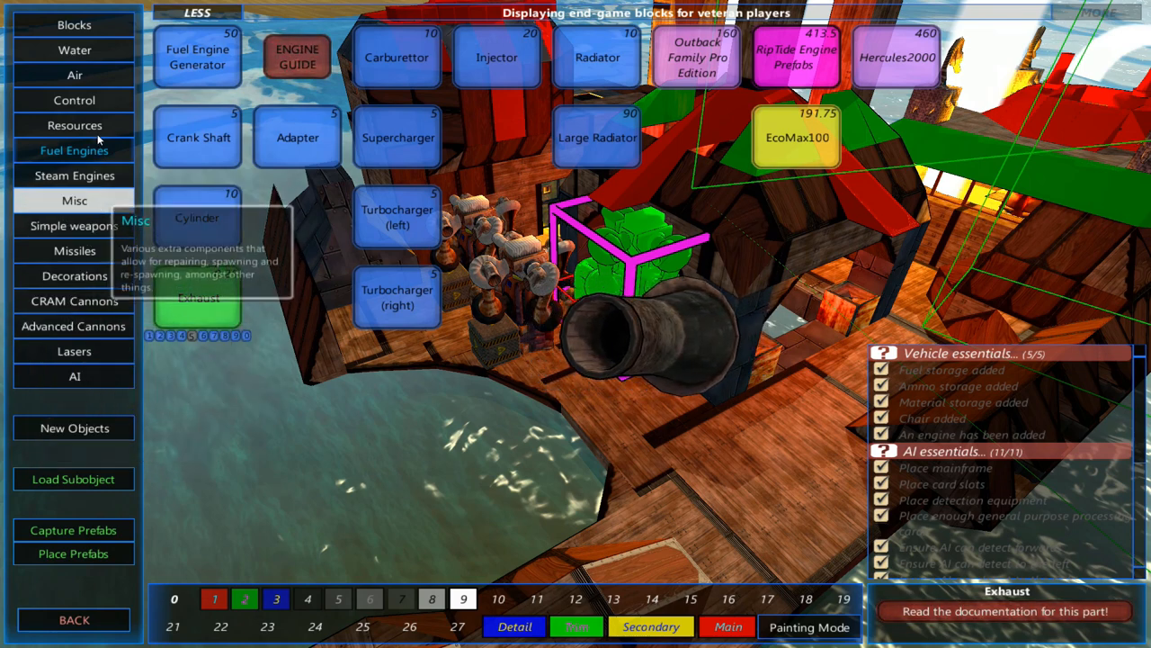
Show the Resources parts list with the RocketMan and Petroleum101 refinery prefabs.
{"action": "left_click", "coordinate": [73, 125]}
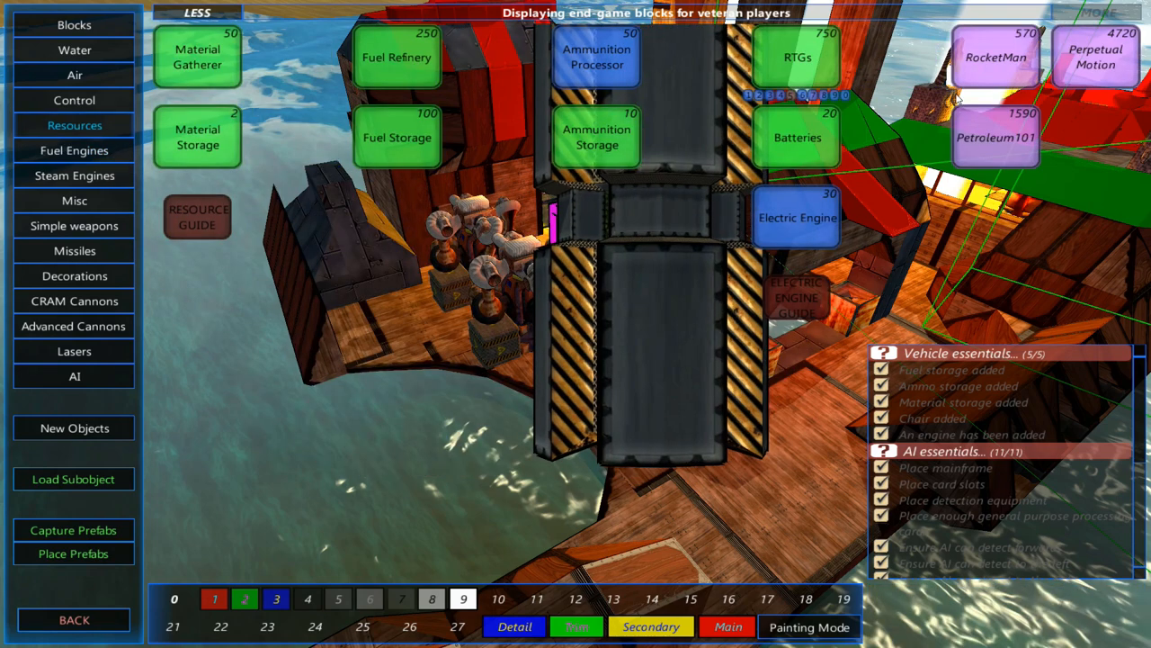
{"action": "mouse_move", "coordinate": [995, 126]}
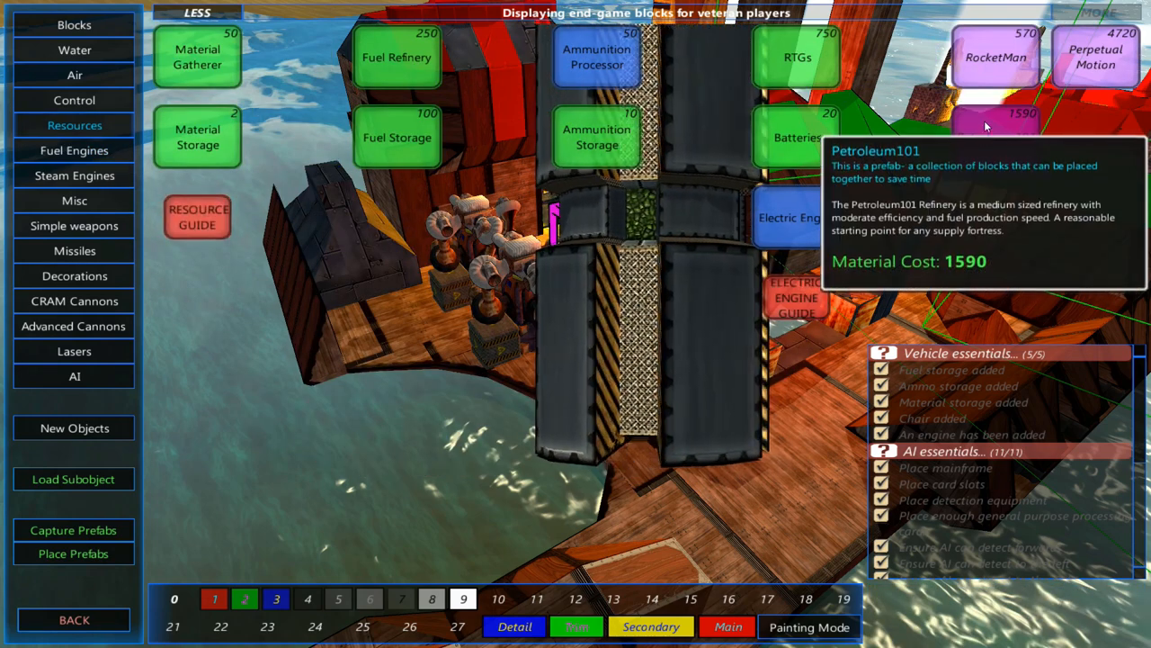
{"action": "mouse_move", "coordinate": [995, 56]}
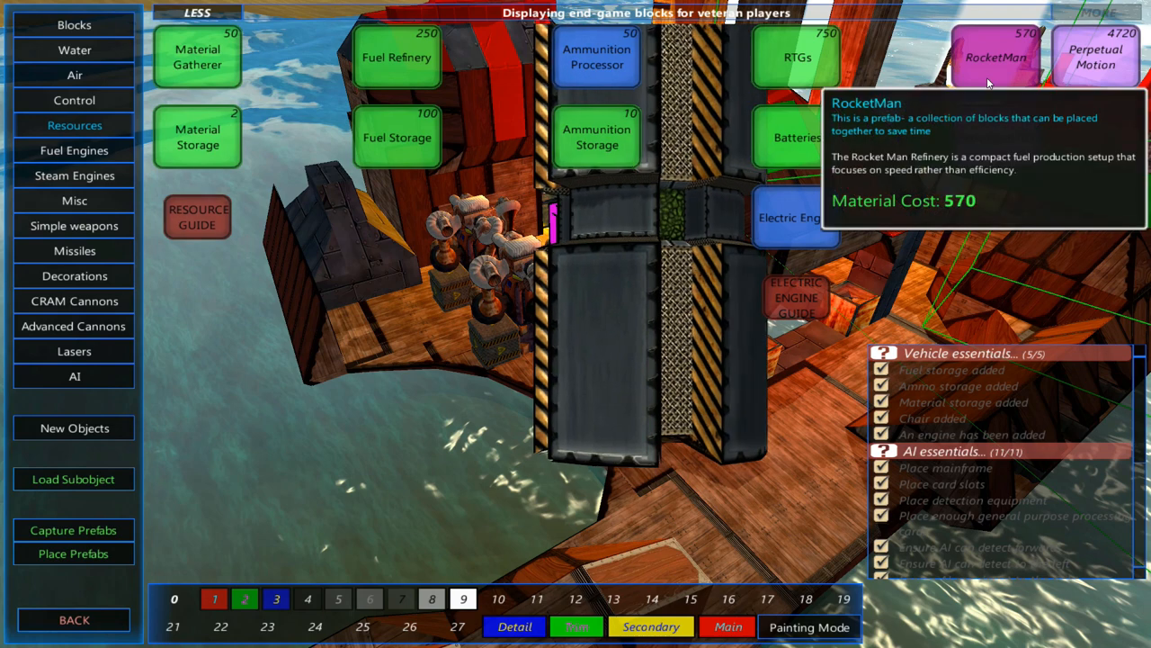